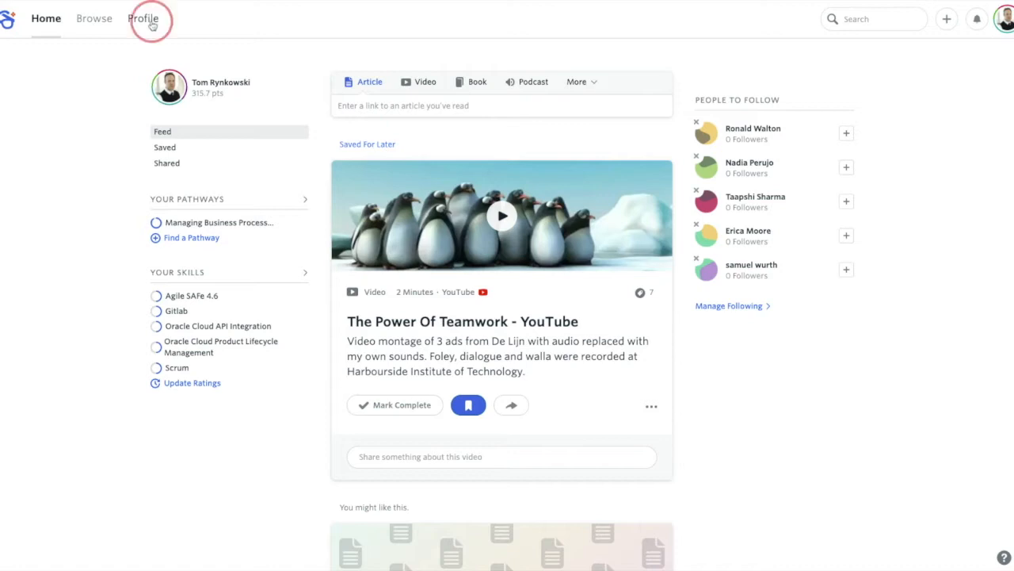
pyautogui.moveTo(81, 200)
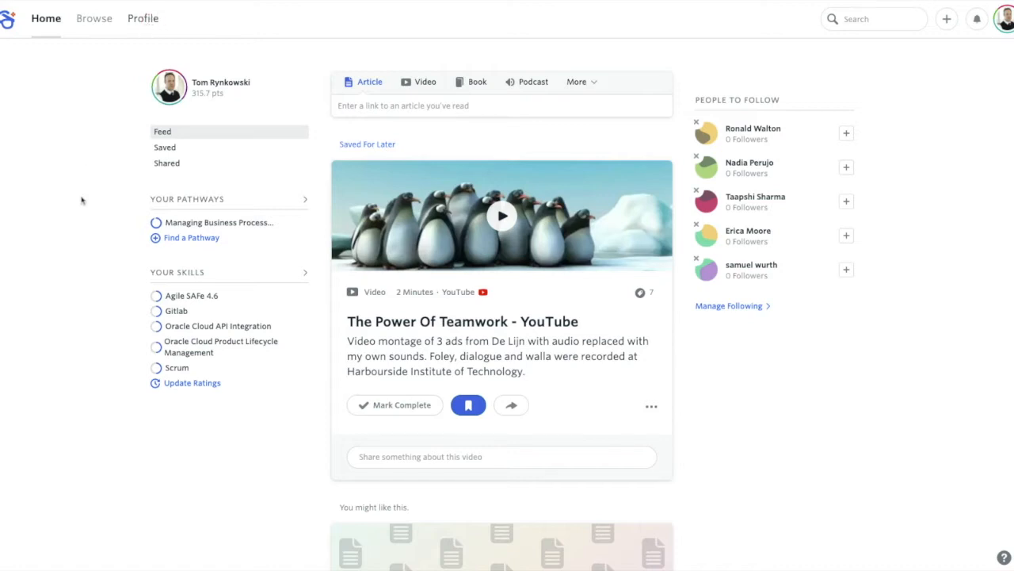
# - Go to your profile page and scroll down to the Plans section
pyautogui.click(142, 18)
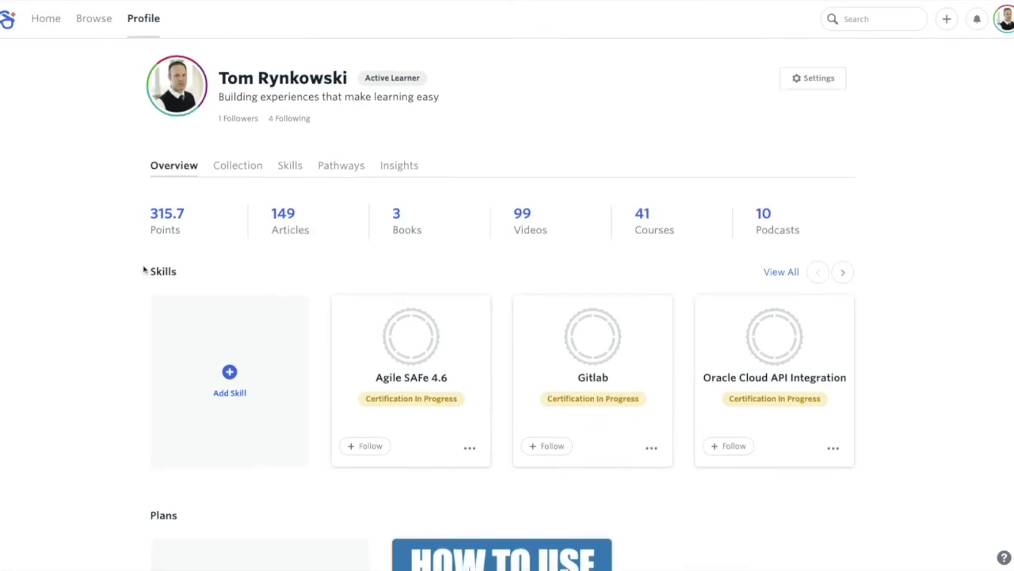
pyautogui.scroll(-3)
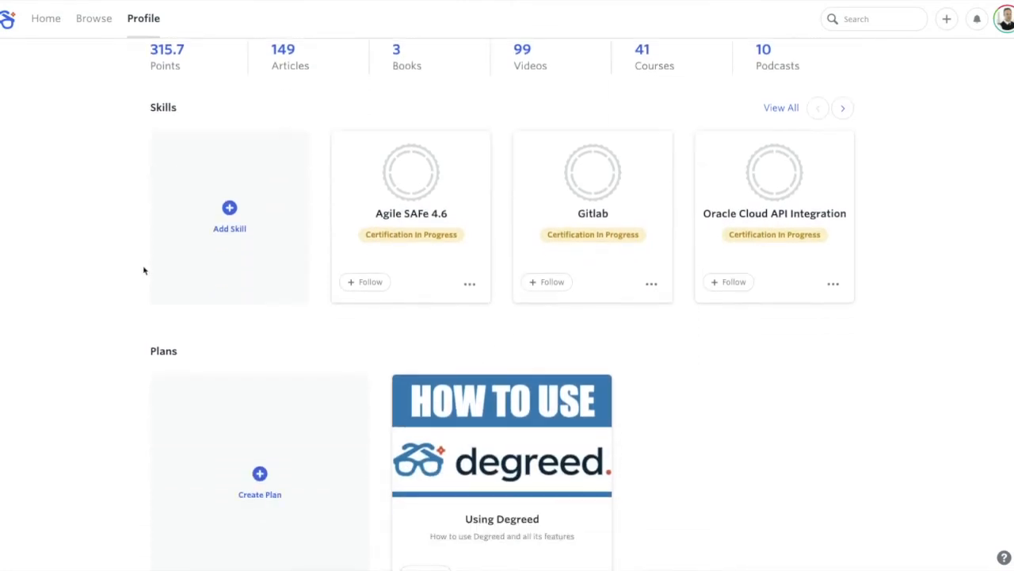
pyautogui.scroll(-3)
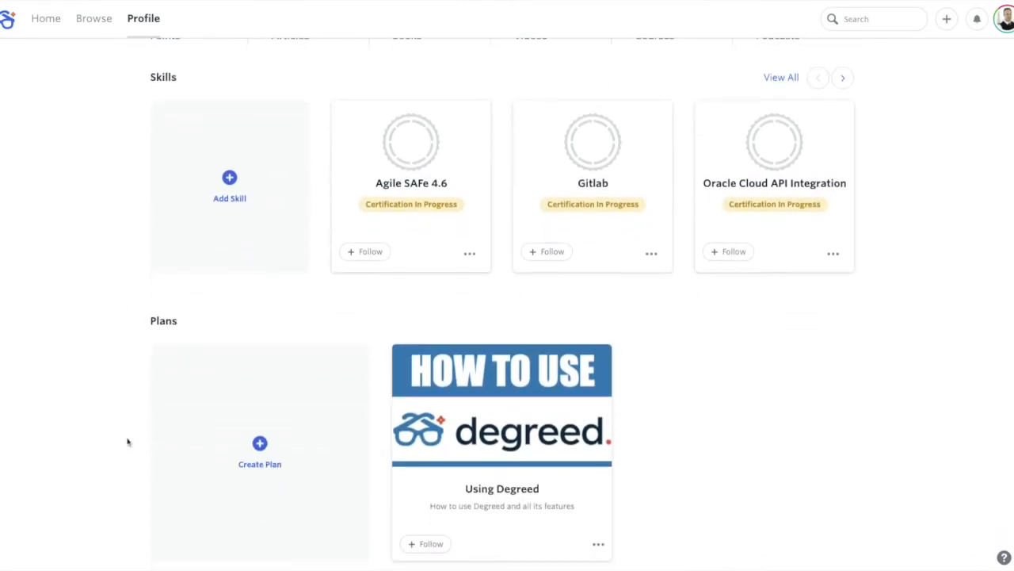
# - Create plan 'Business Process Specialist', subtitle 'Business process in action', with Autopopulate on
pyautogui.click(259, 443)
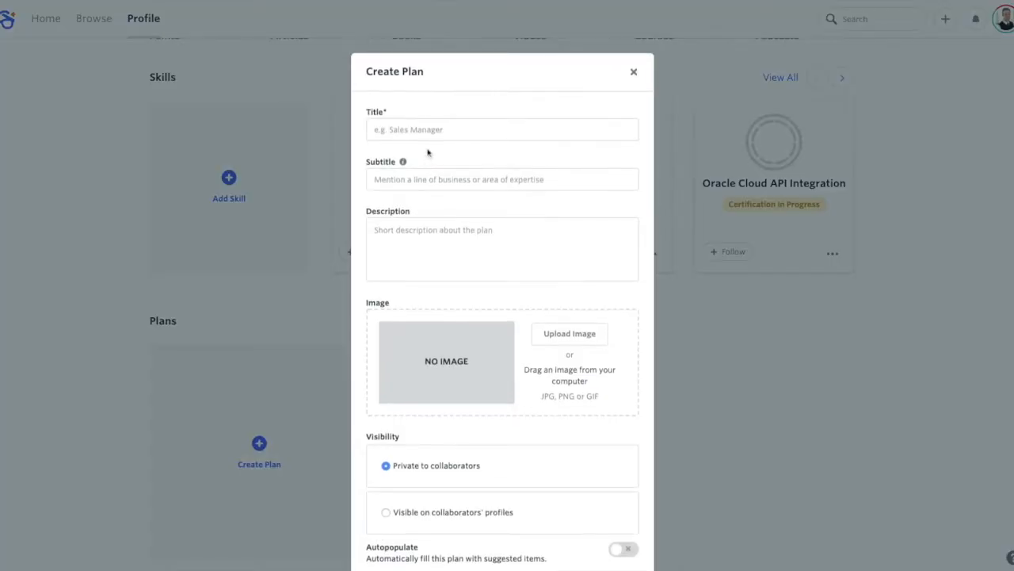
pyautogui.write('Business')
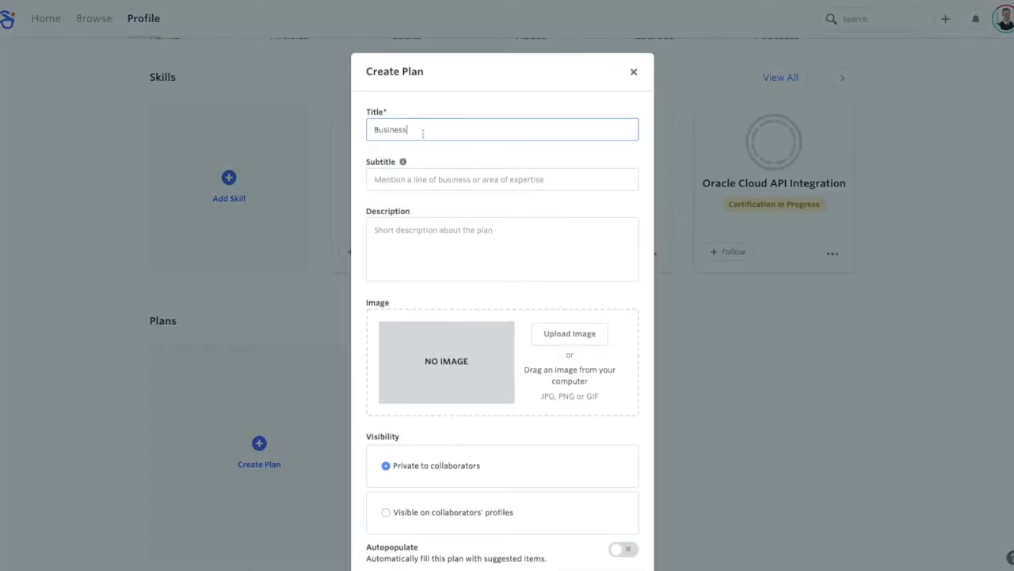
pyautogui.write('process')
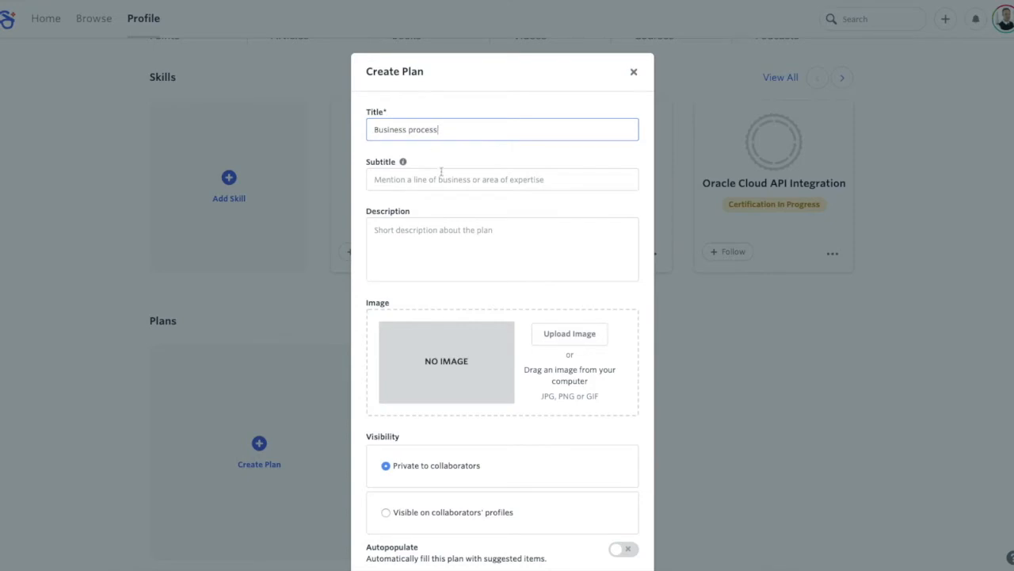
pyautogui.write('Business Process Specialist')
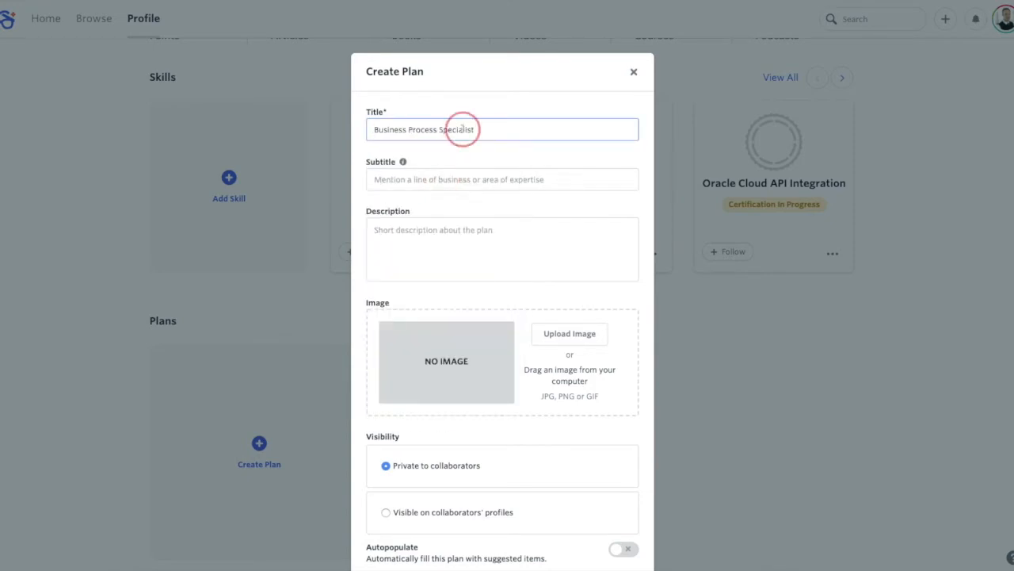
pyautogui.doubleClick(456, 129)
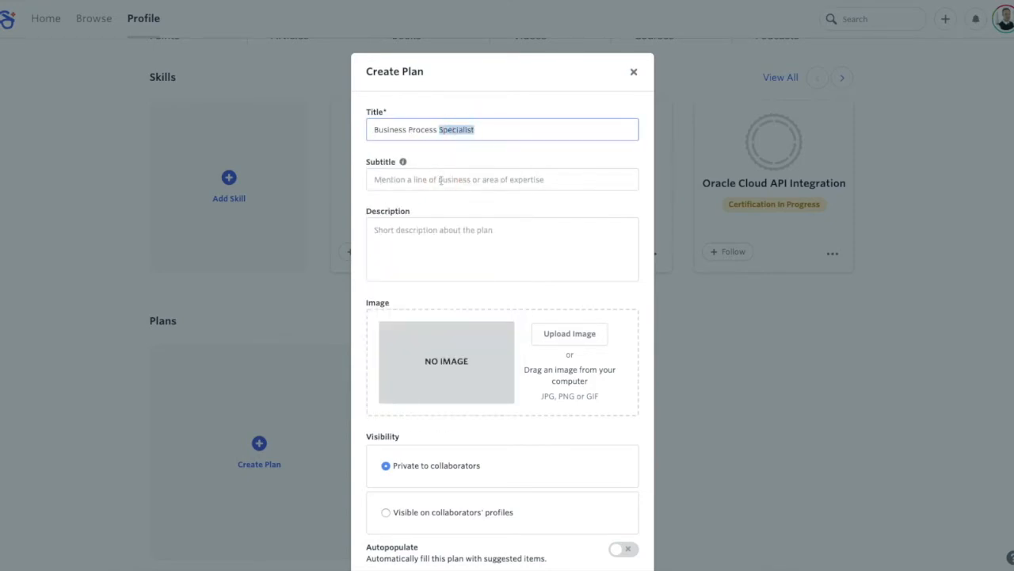
pyautogui.click(501, 179)
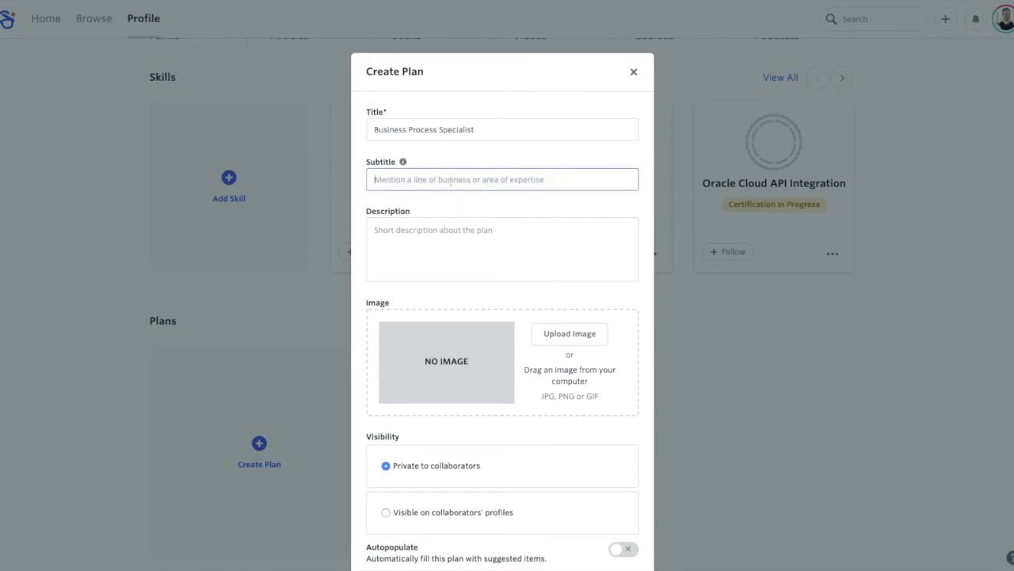
pyautogui.write('Business process')
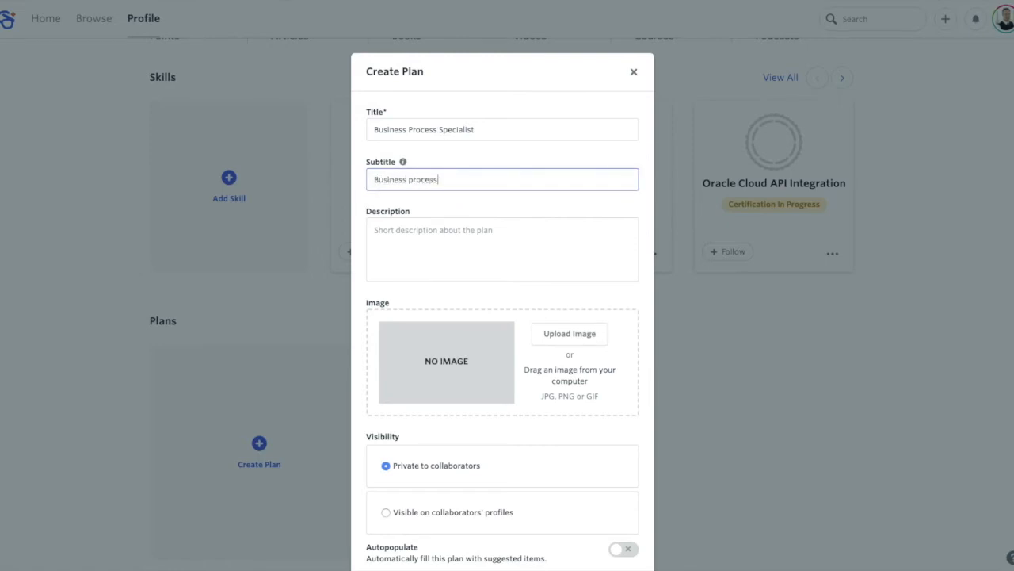
pyautogui.write('in action')
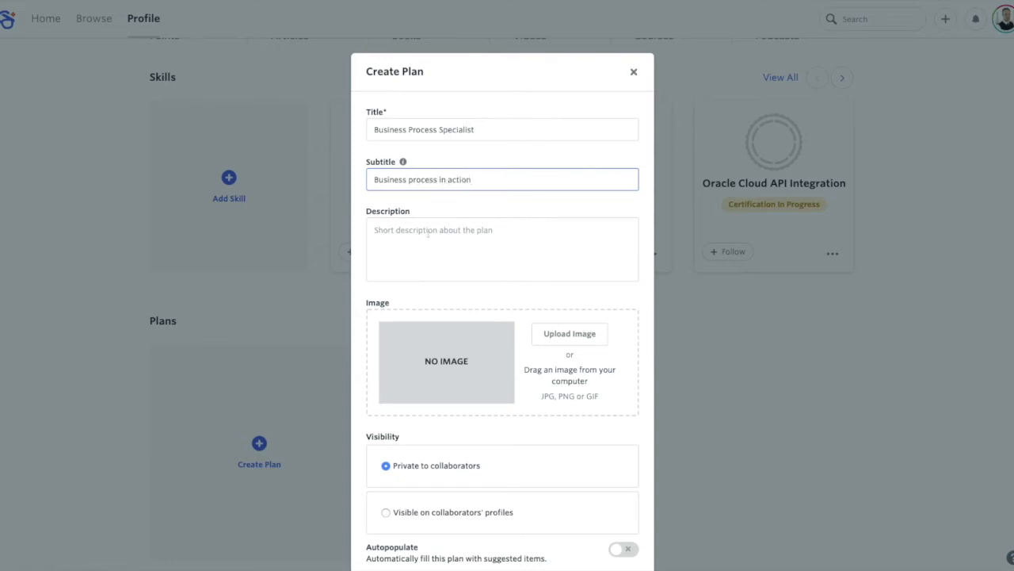
pyautogui.scroll(-3)
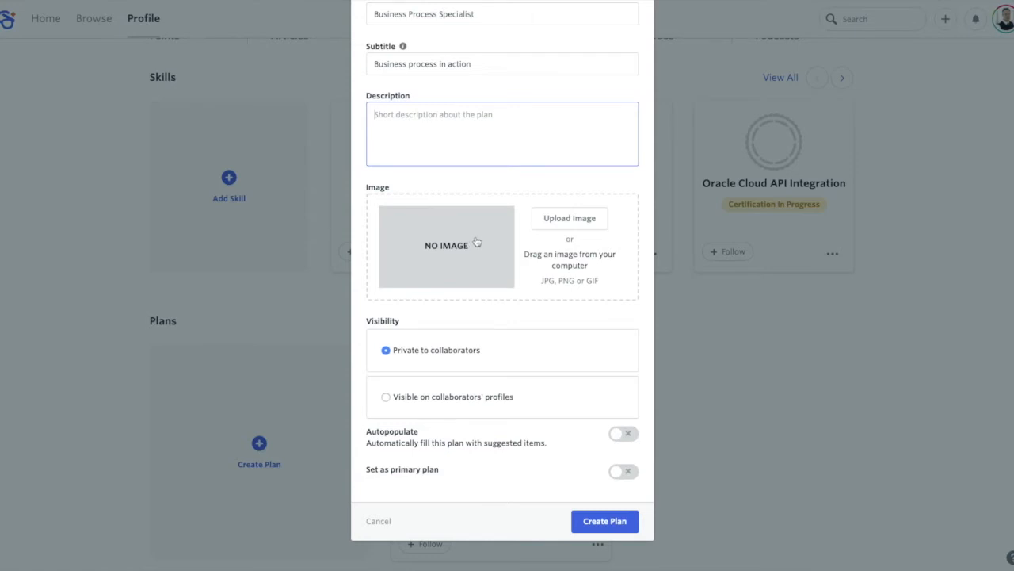
pyautogui.moveTo(471, 352)
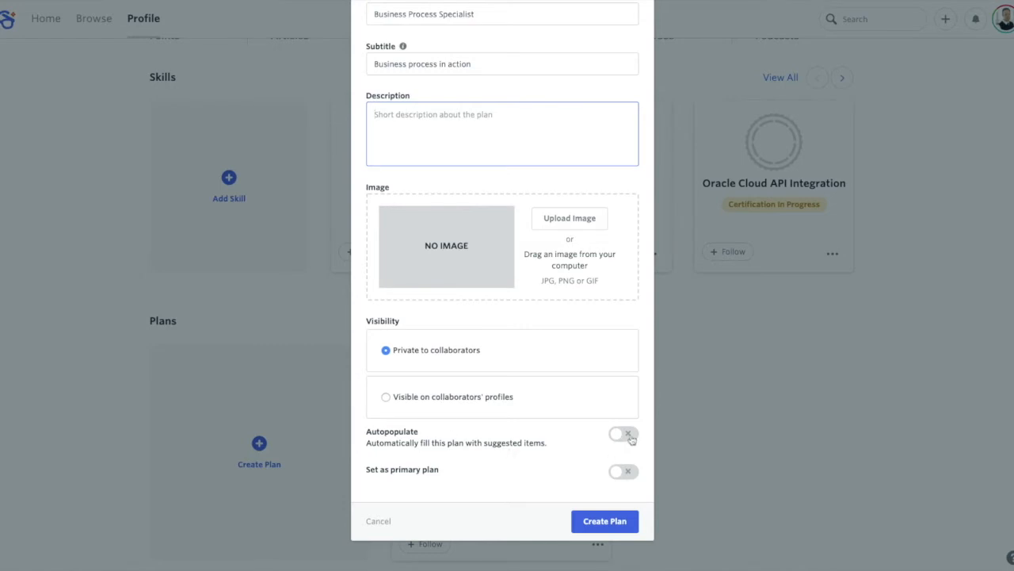
pyautogui.click(623, 434)
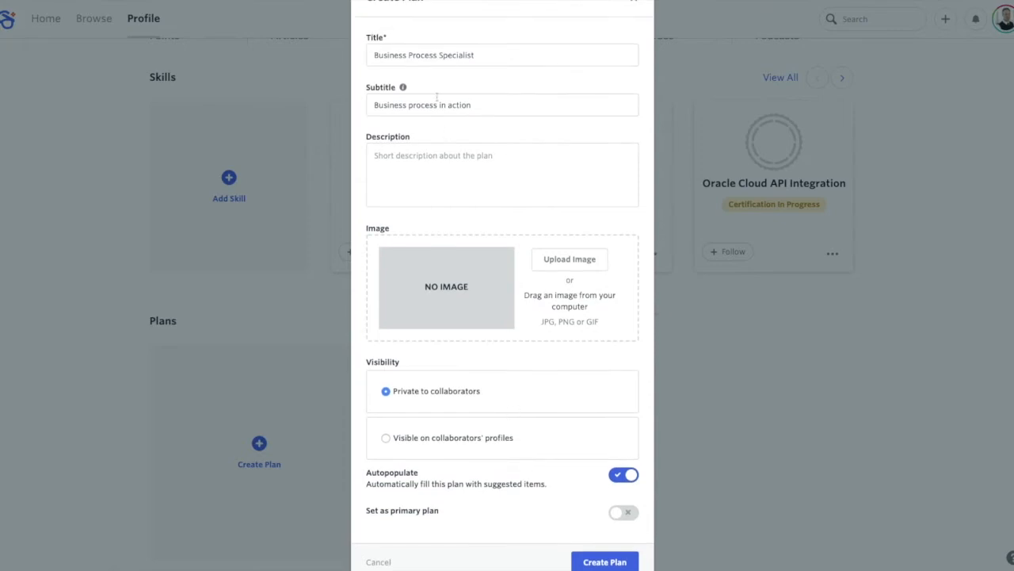
pyautogui.scroll(-3)
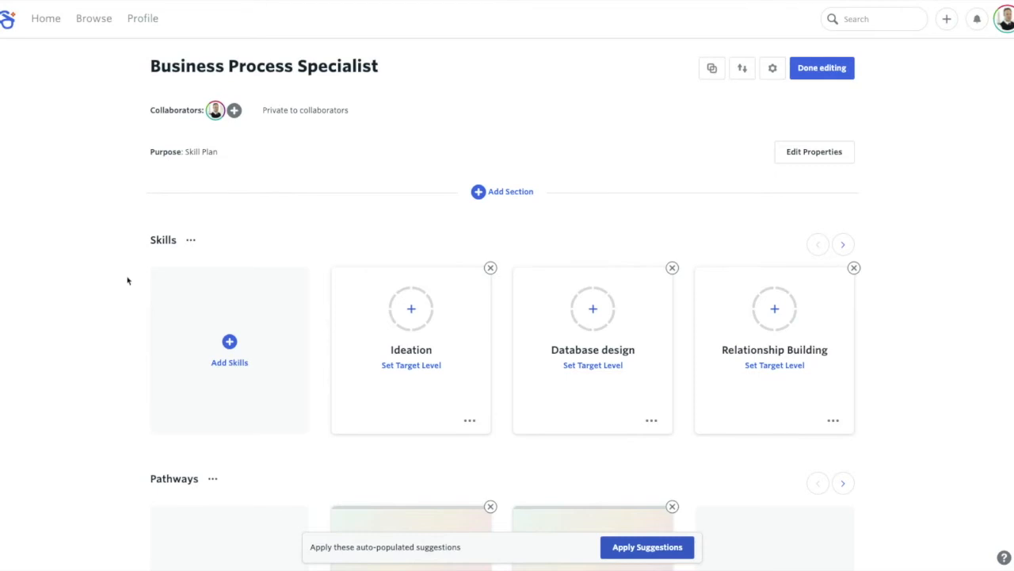
pyautogui.moveTo(659, 317)
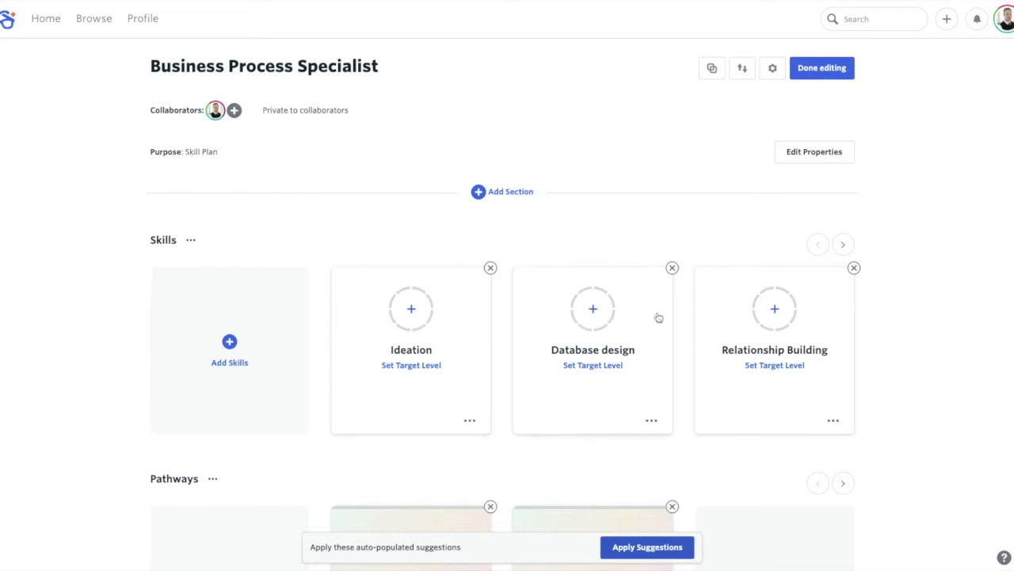
pyautogui.click(844, 245)
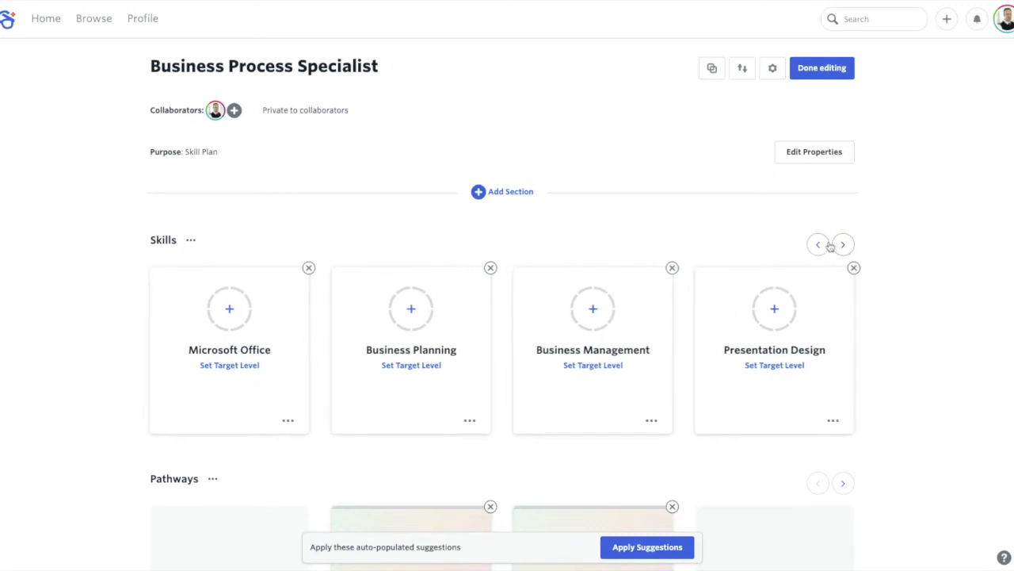
pyautogui.click(842, 244)
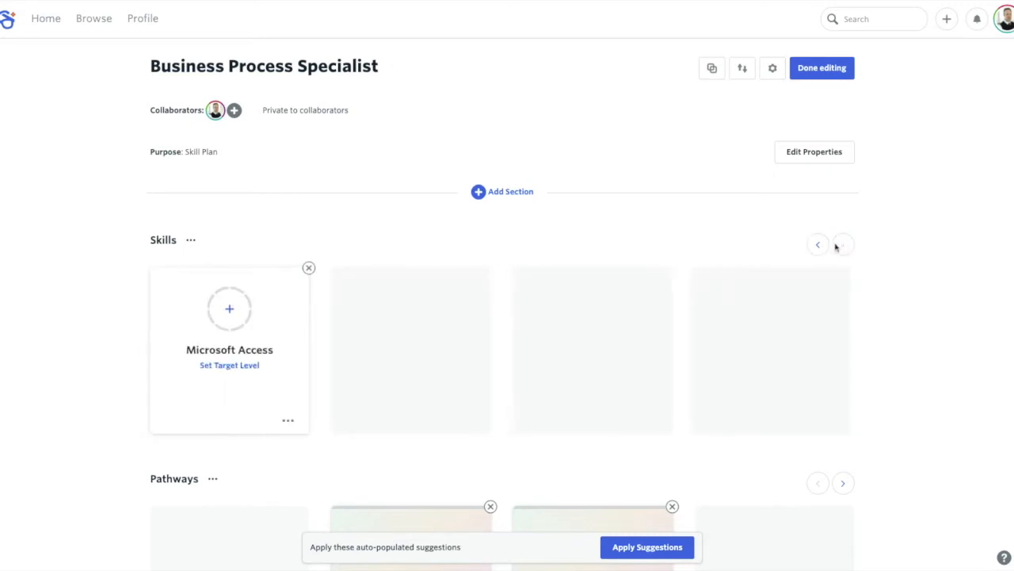
pyautogui.click(843, 244)
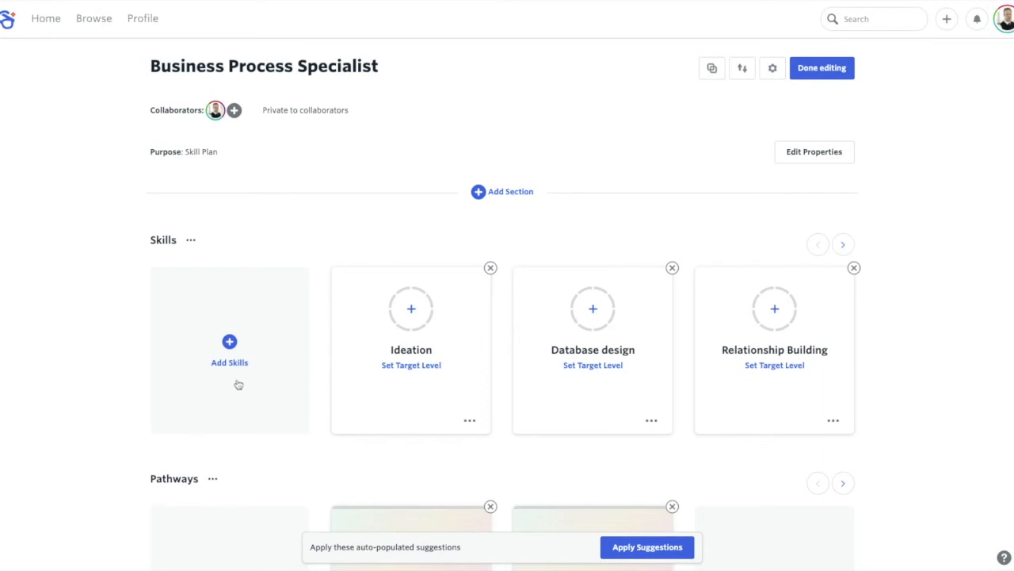
pyautogui.scroll(-3)
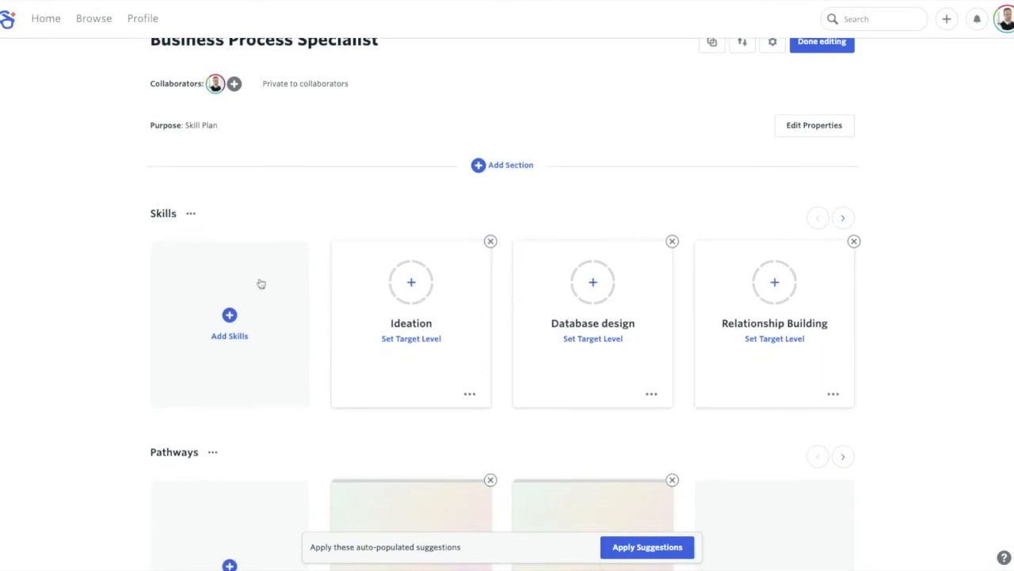
pyautogui.scroll(-3)
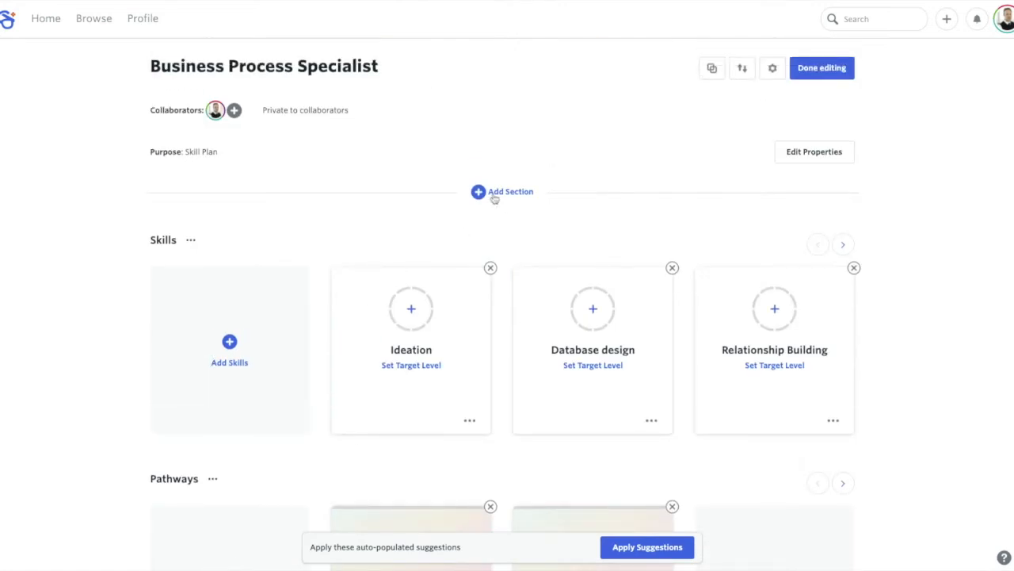
pyautogui.click(502, 191)
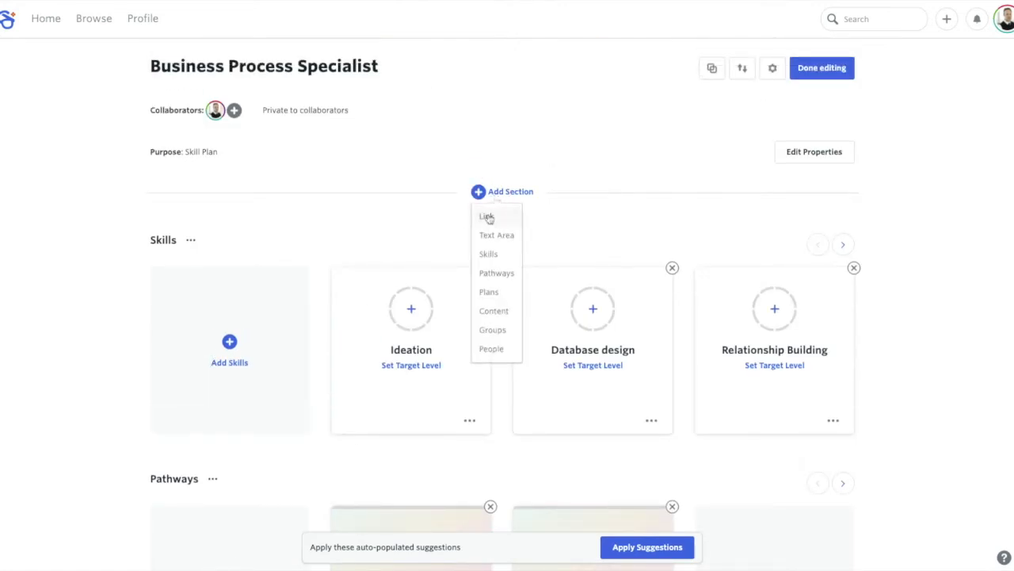
pyautogui.moveTo(500, 239)
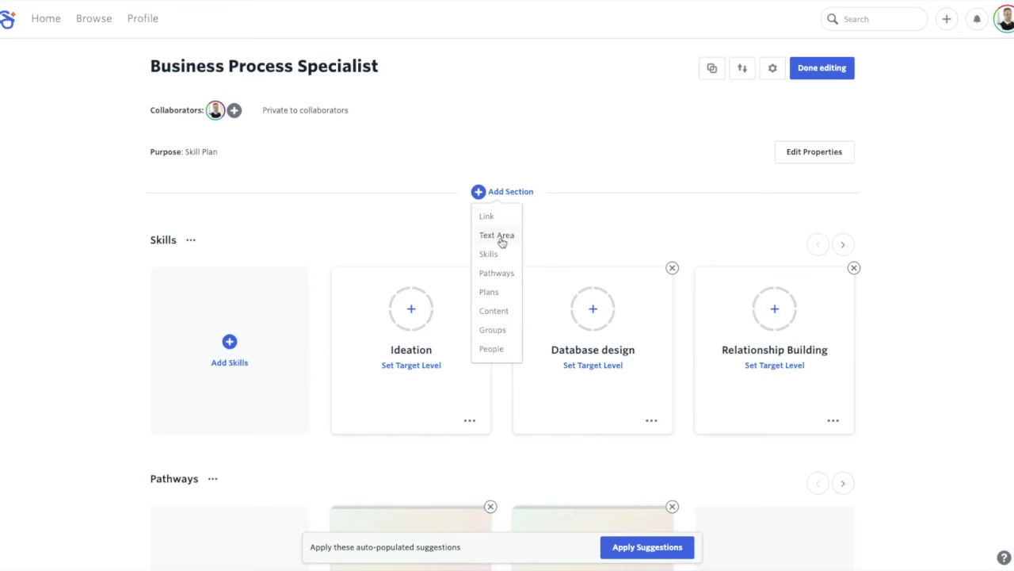
pyautogui.moveTo(503, 258)
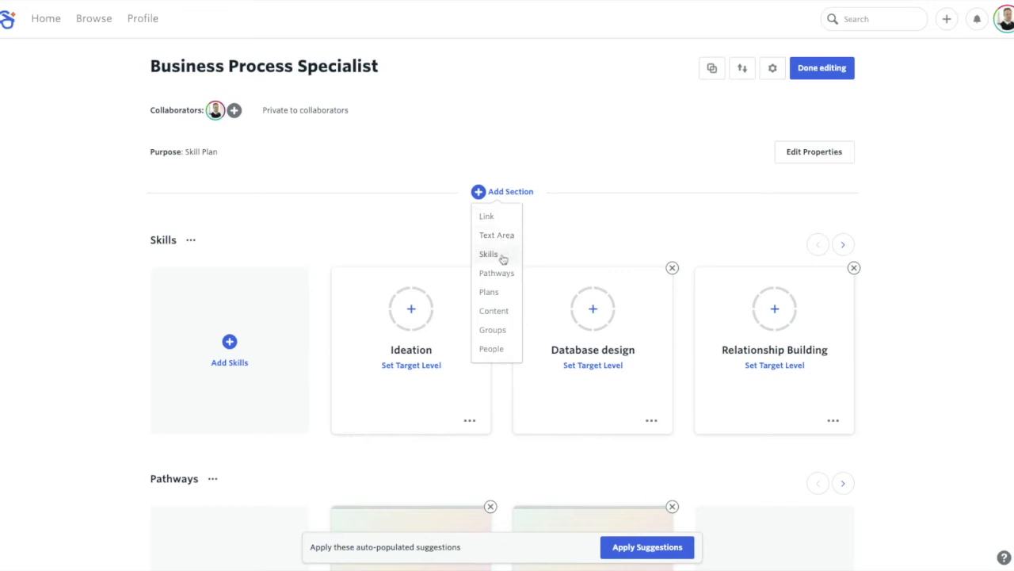
pyautogui.moveTo(512, 276)
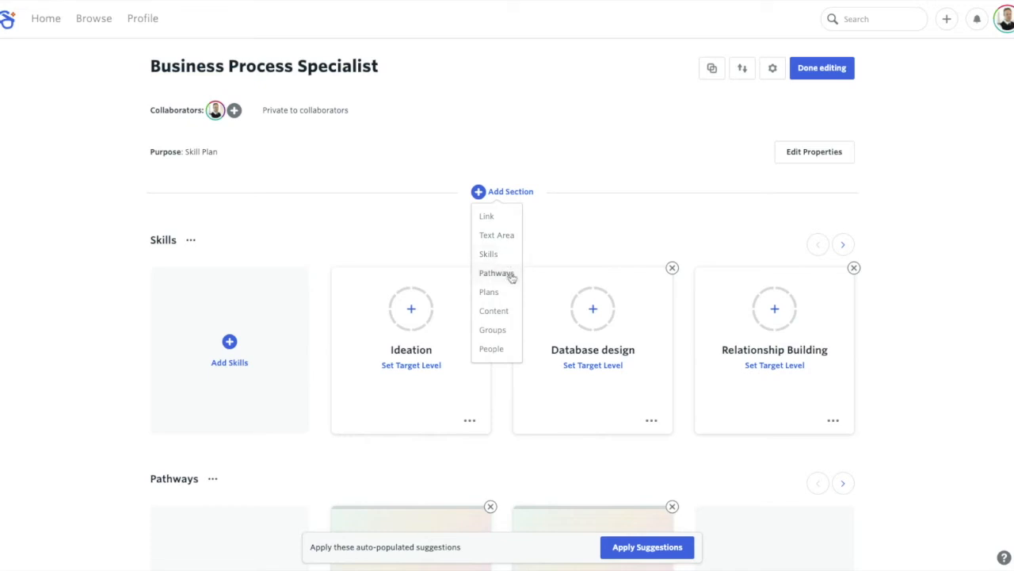
pyautogui.moveTo(510, 293)
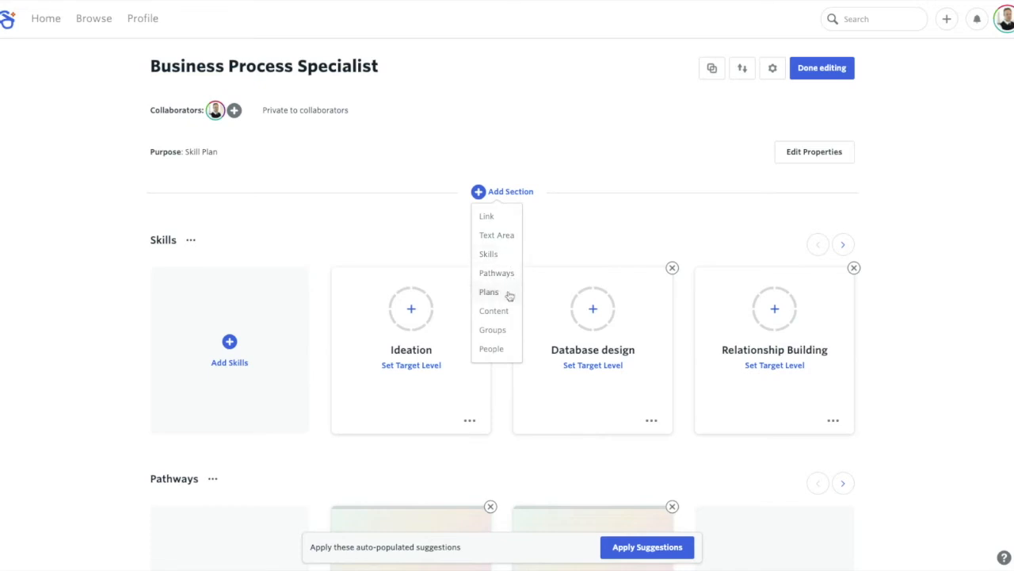
pyautogui.moveTo(508, 312)
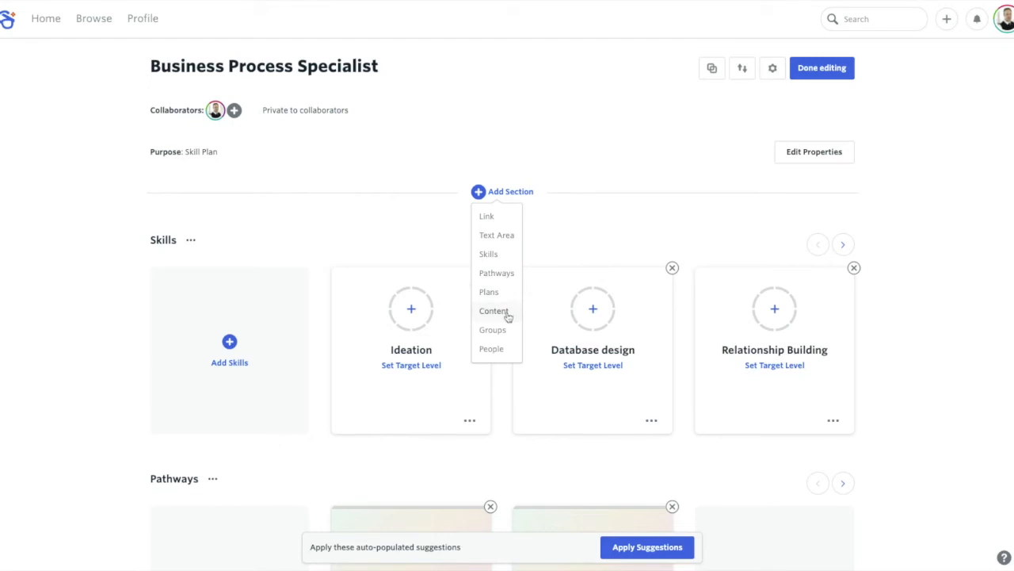
pyautogui.moveTo(501, 334)
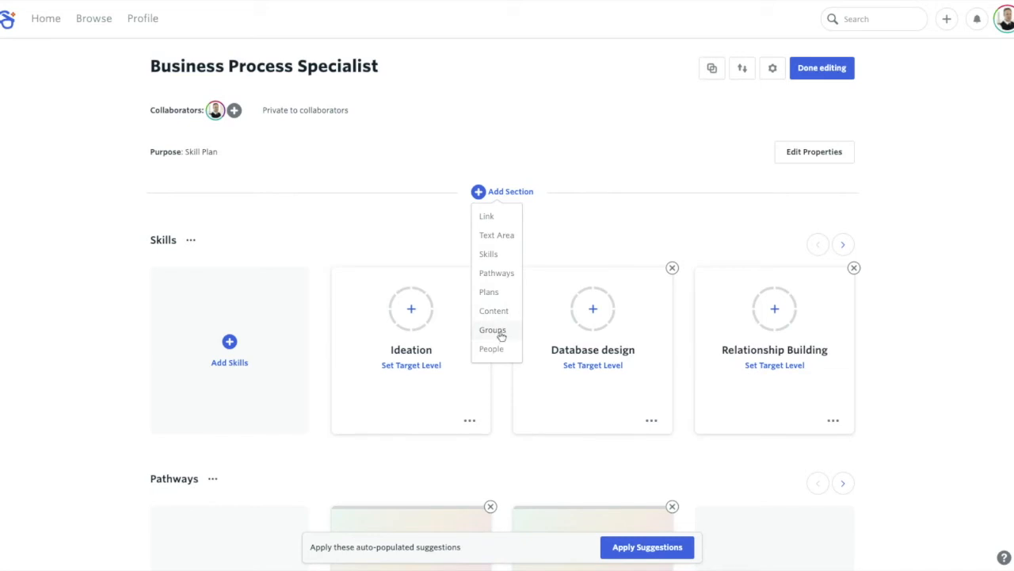
pyautogui.moveTo(492, 349)
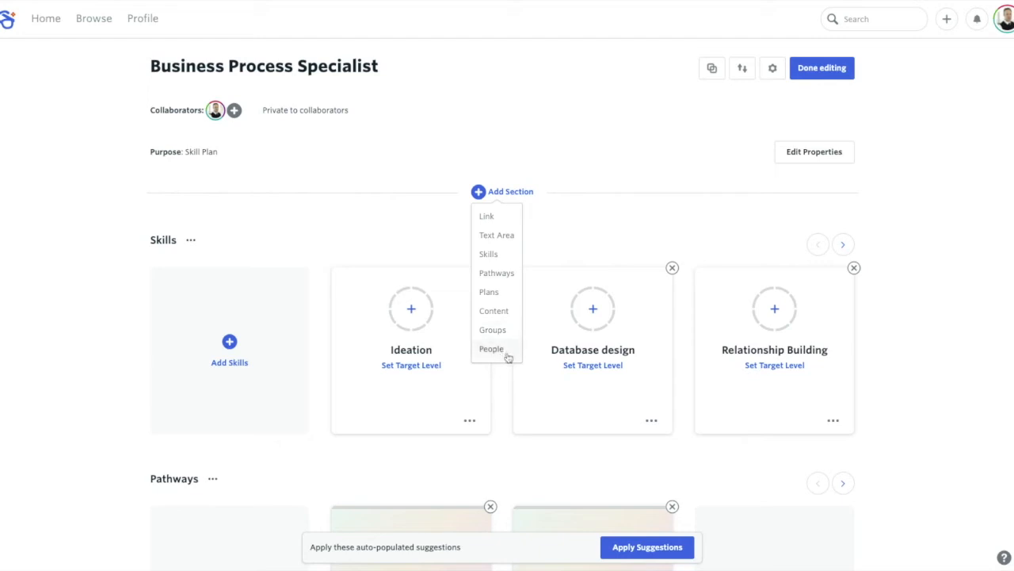
pyautogui.moveTo(493, 329)
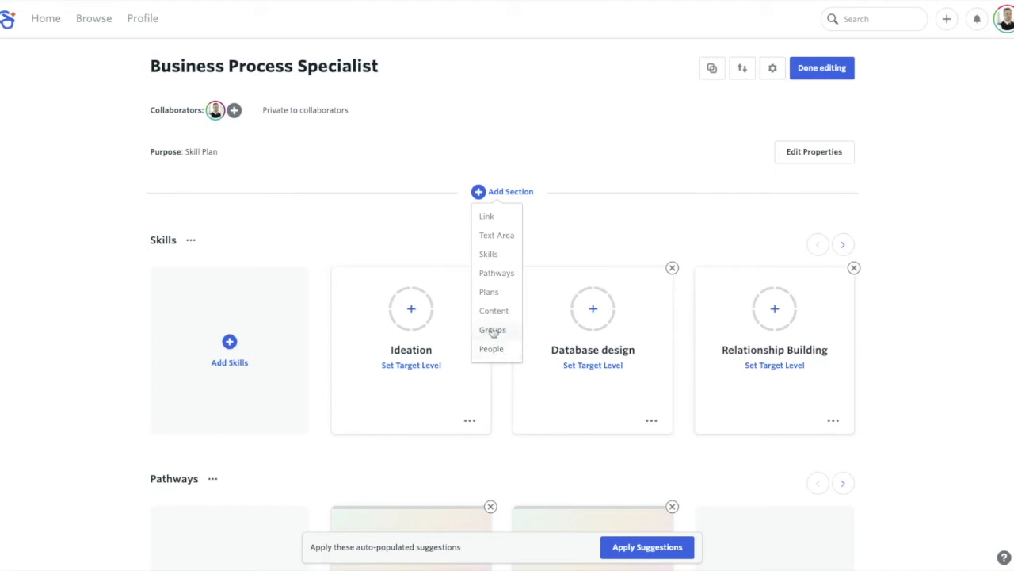
pyautogui.moveTo(489, 291)
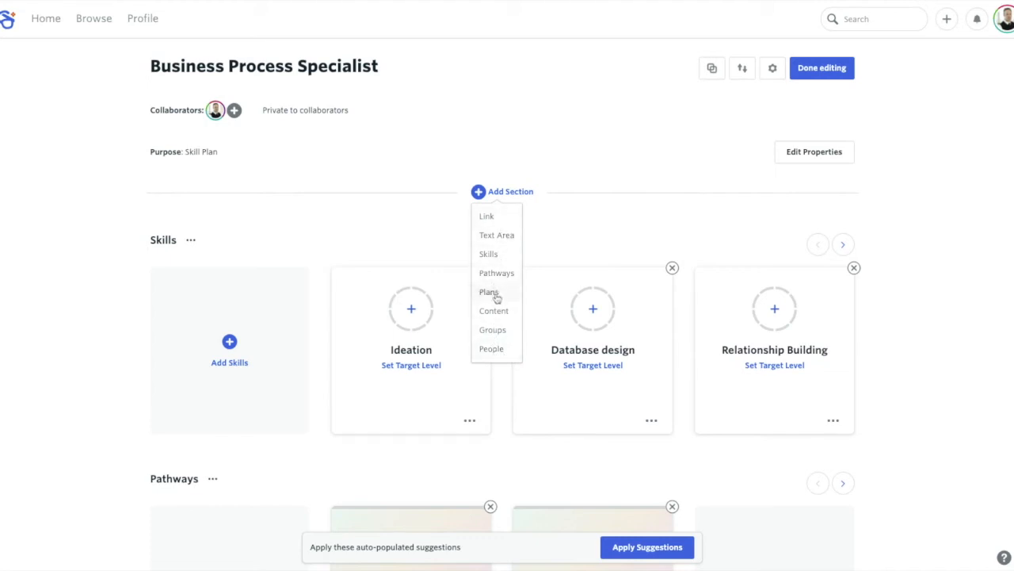
pyautogui.moveTo(560, 228)
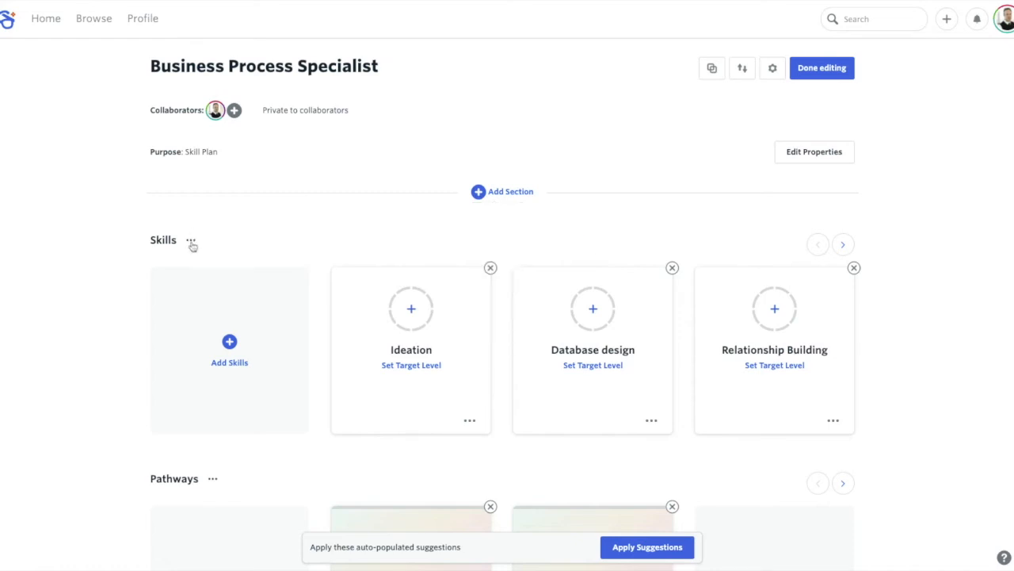
# - Rename Skills to 'Rate your skills', described 'please go ahead and rate your skills'
pyautogui.click(191, 241)
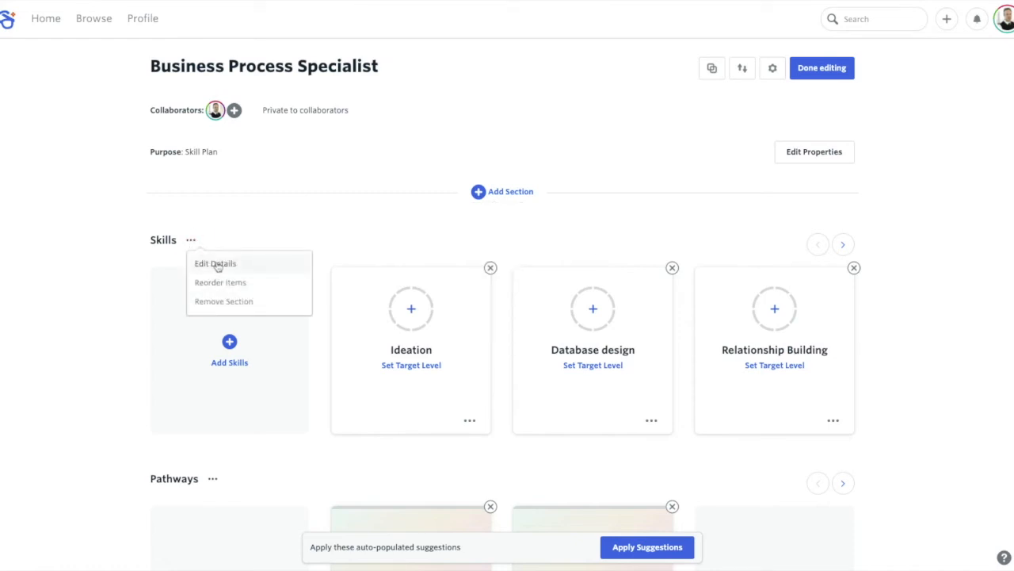
pyautogui.click(214, 263)
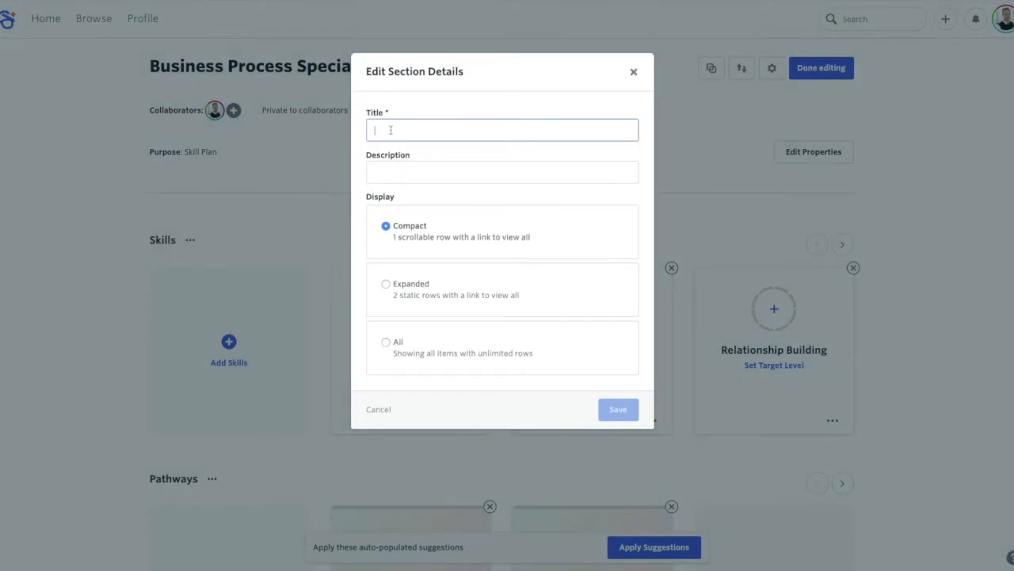
pyautogui.write('Rate your skills')
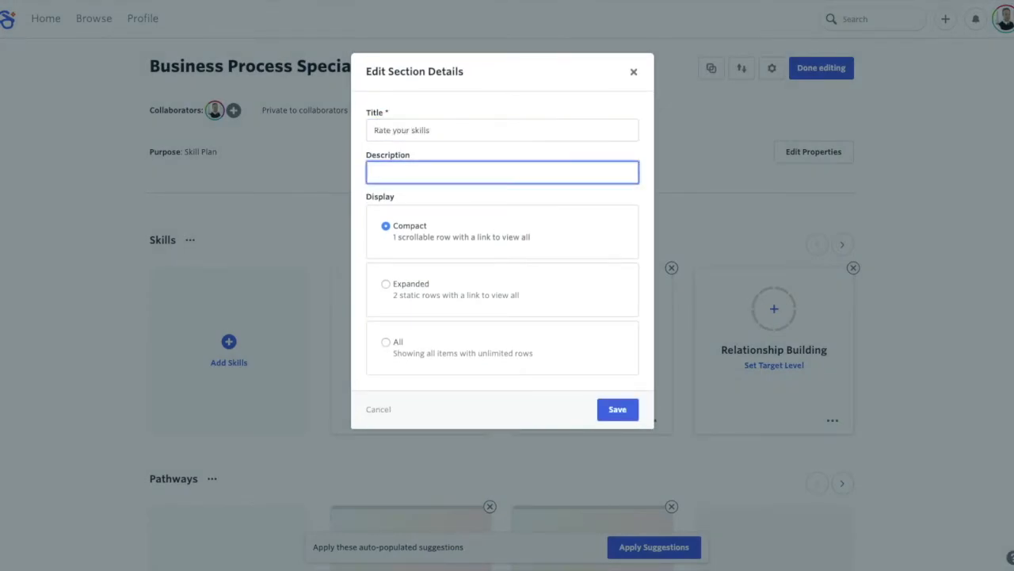
pyautogui.write('please go ahead')
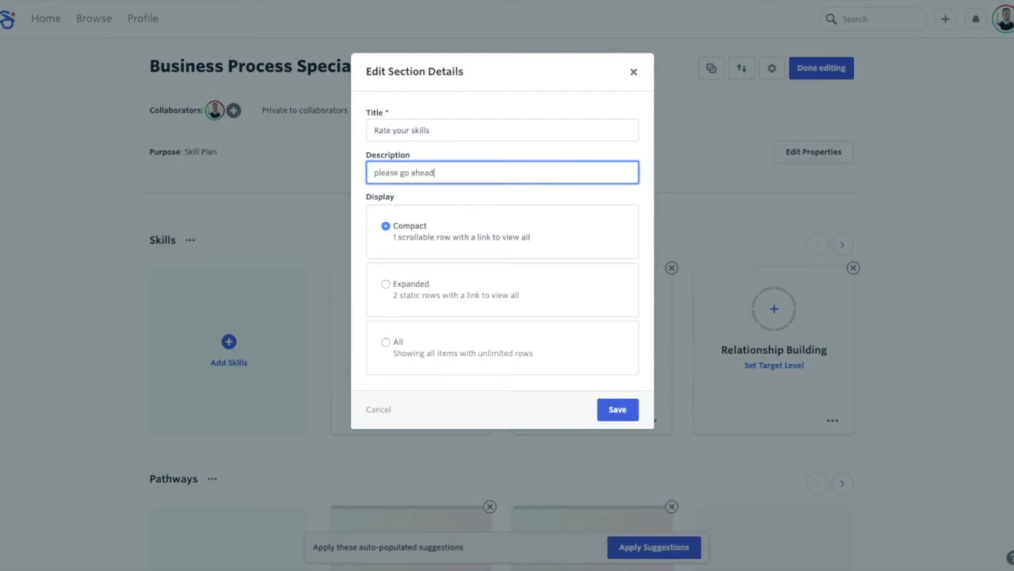
pyautogui.write('and rate')
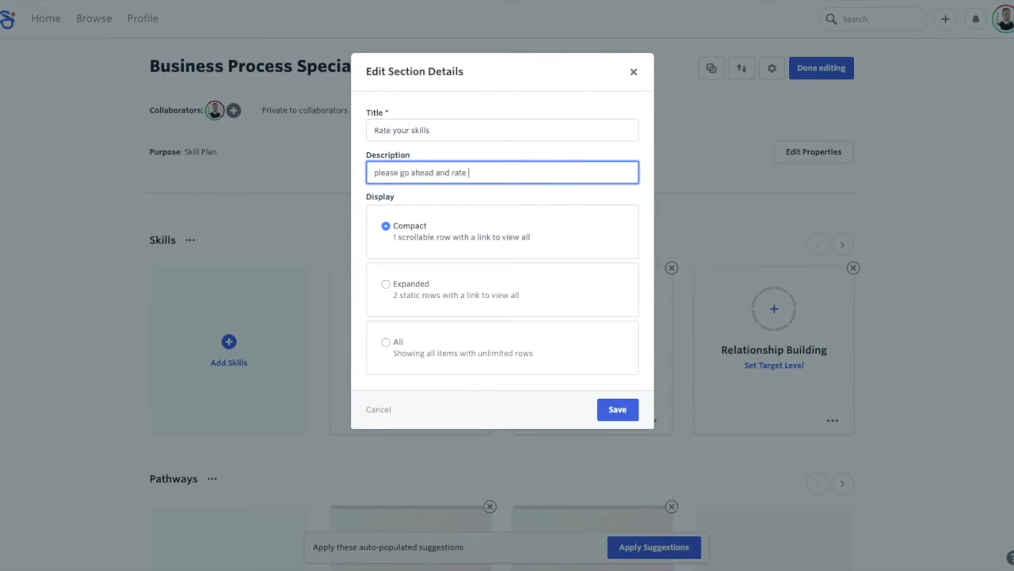
pyautogui.write('your skills')
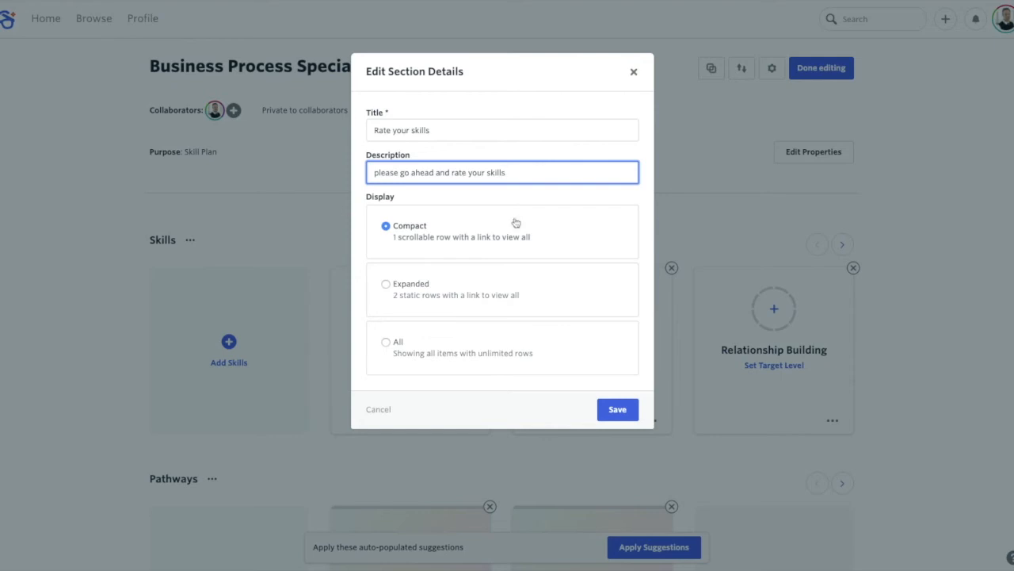
pyautogui.moveTo(416, 311)
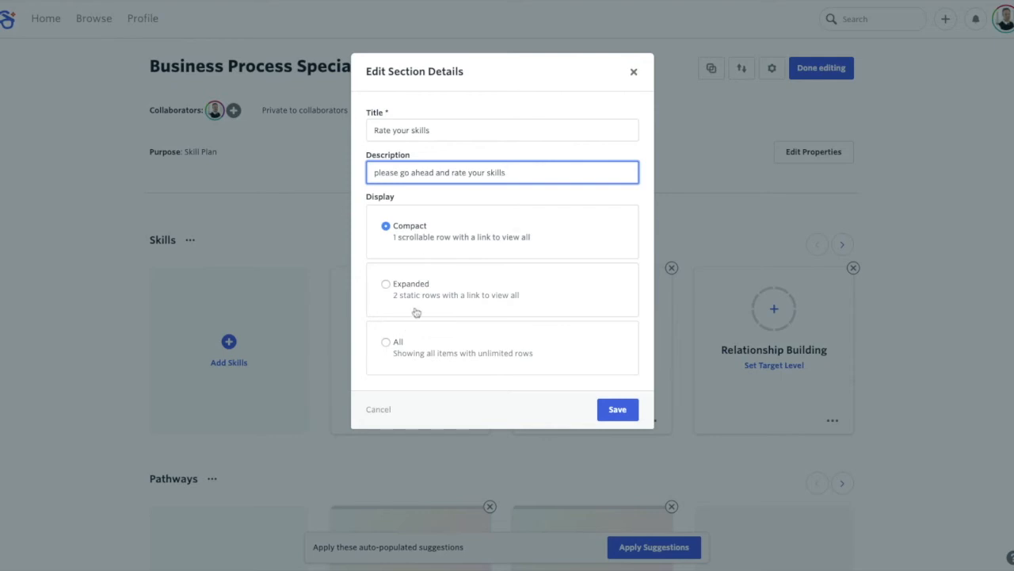
pyautogui.moveTo(470, 276)
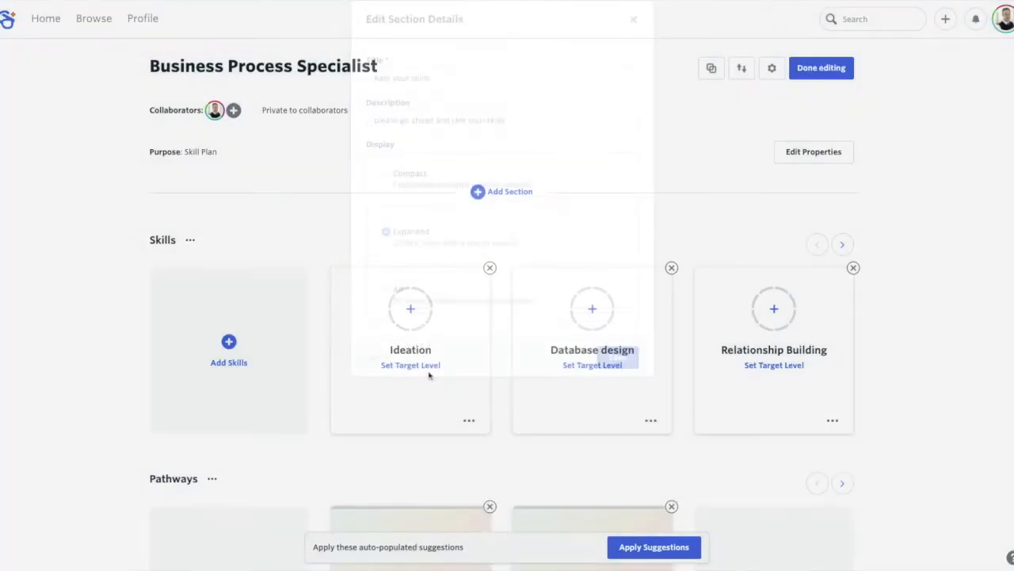
pyautogui.click(633, 18)
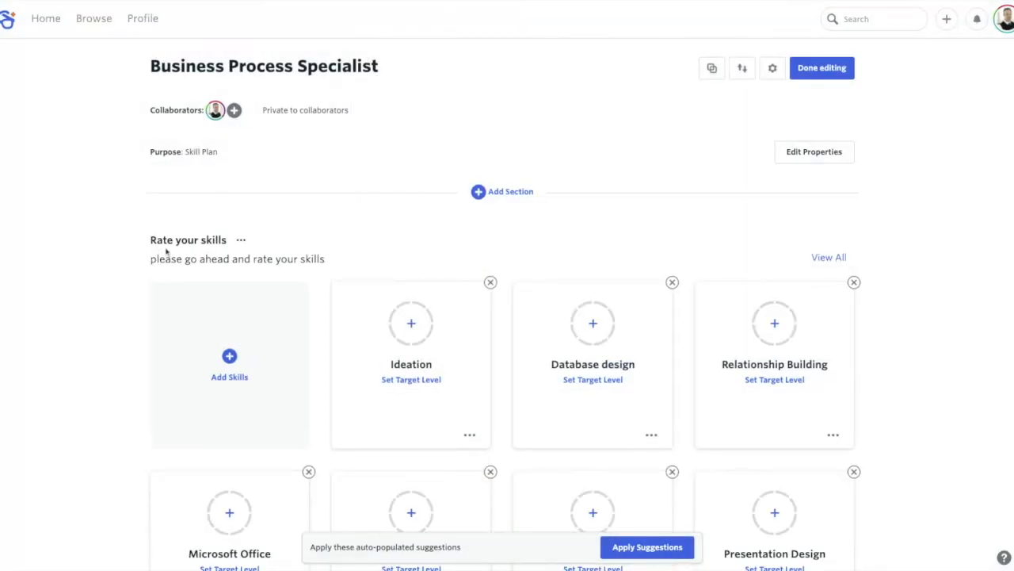
pyautogui.scroll(-3)
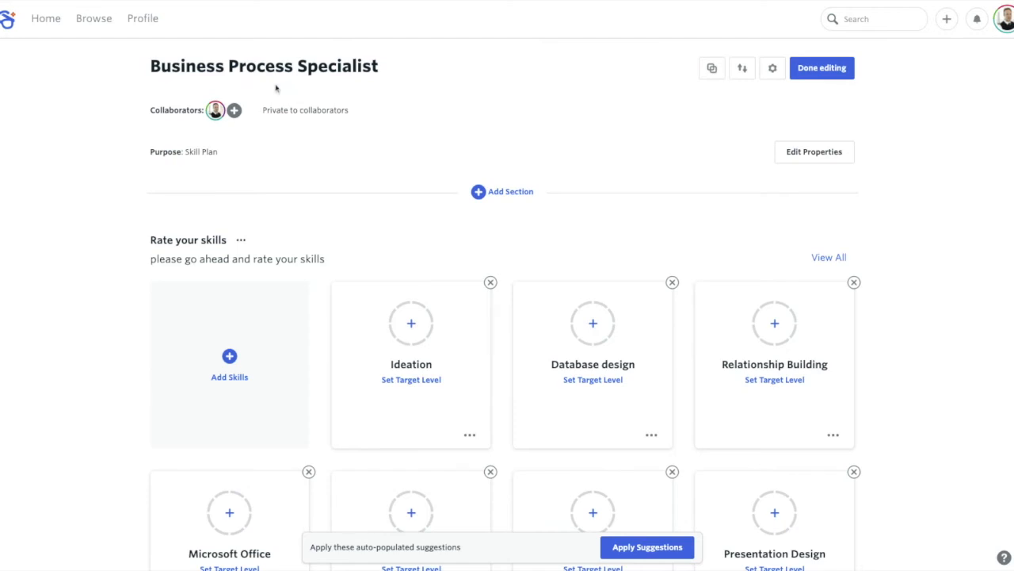
pyautogui.click(501, 191)
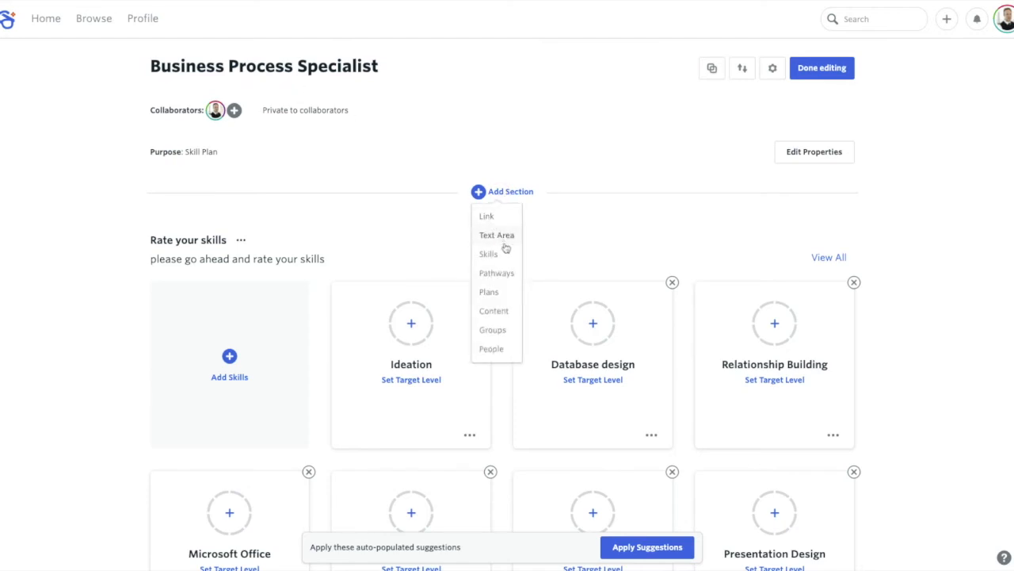
# - Add a 'Welcome' text area reading 'How to learn about business processes'
pyautogui.click(496, 235)
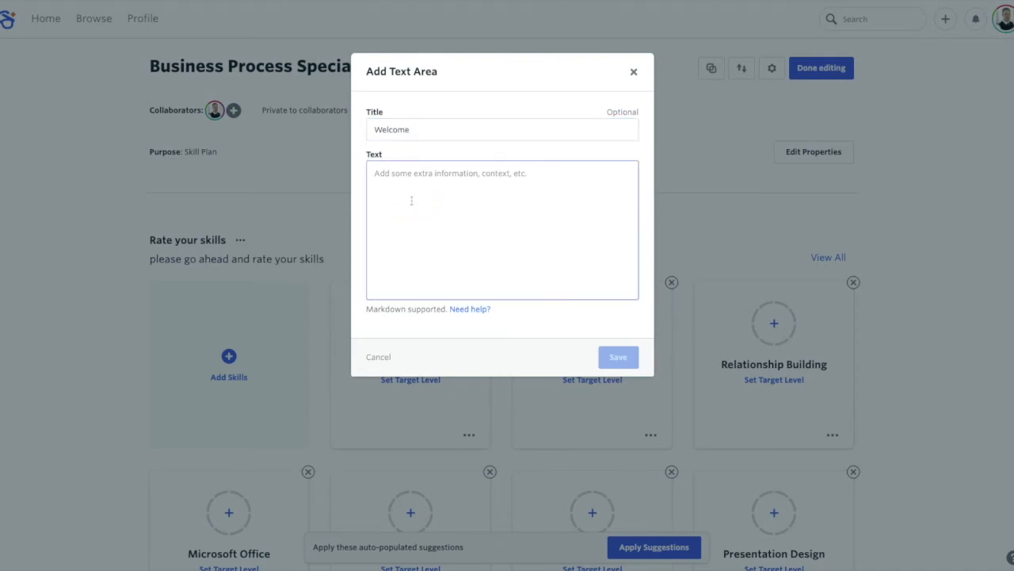
pyautogui.write('How to learn about')
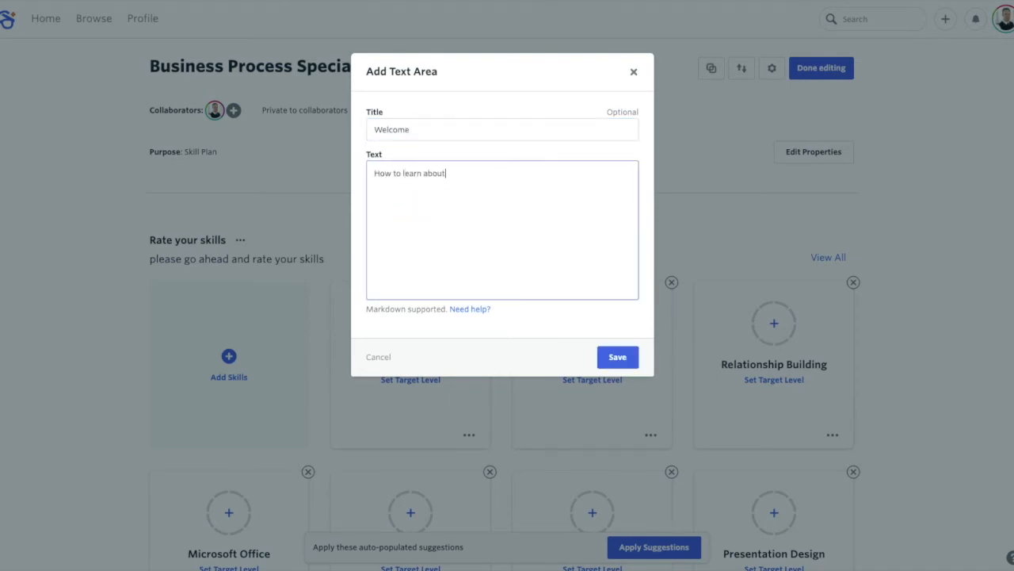
pyautogui.write('business proces')
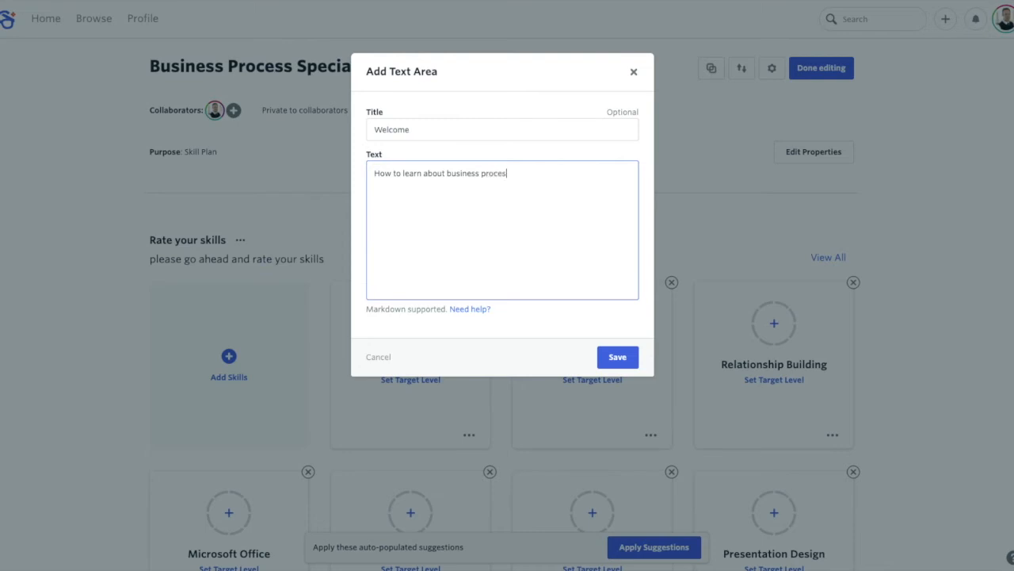
pyautogui.click(617, 356)
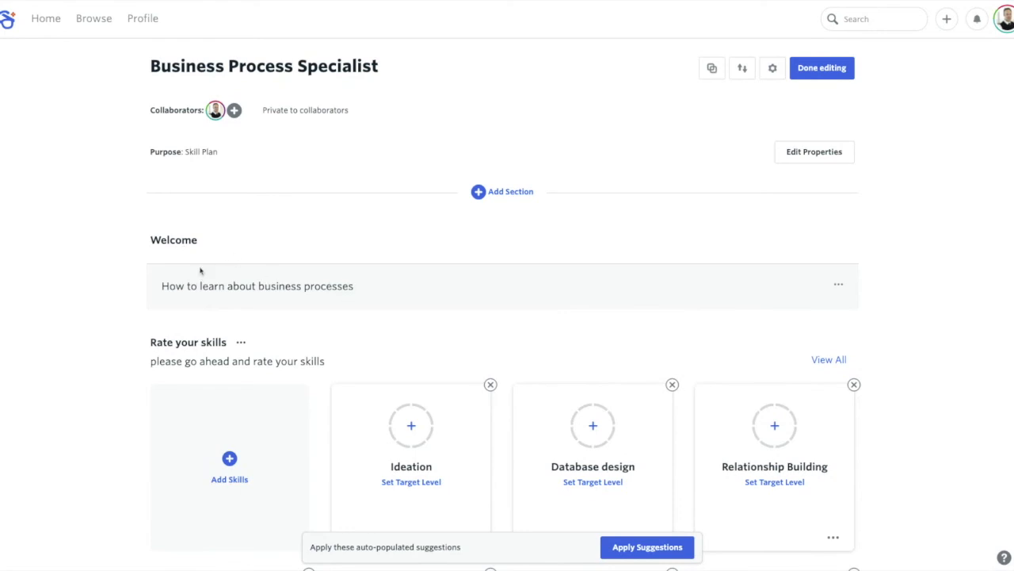
# - Scroll down through the plan to review the Rate your skills section
pyautogui.scroll(-3)
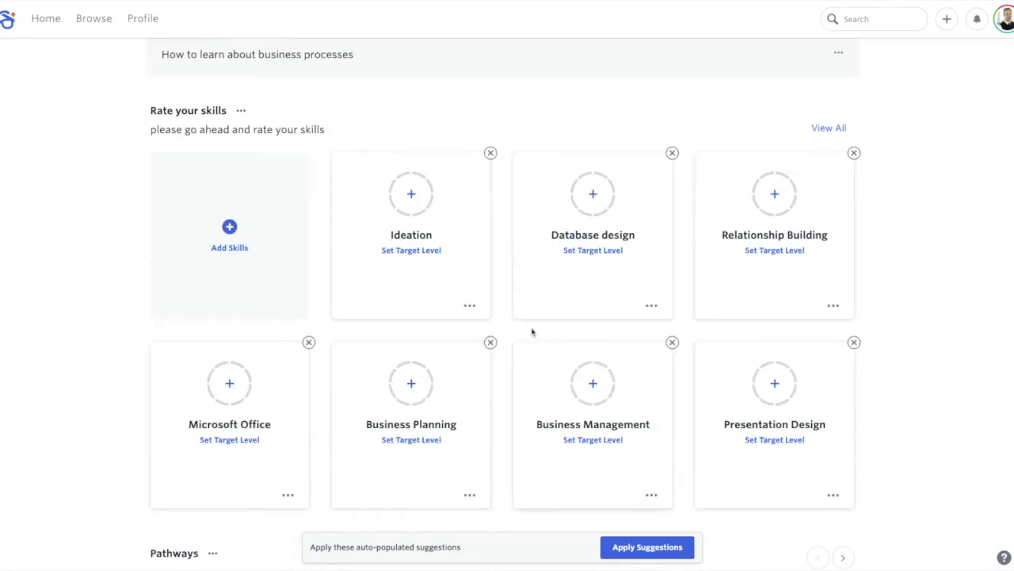
pyautogui.scroll(-3)
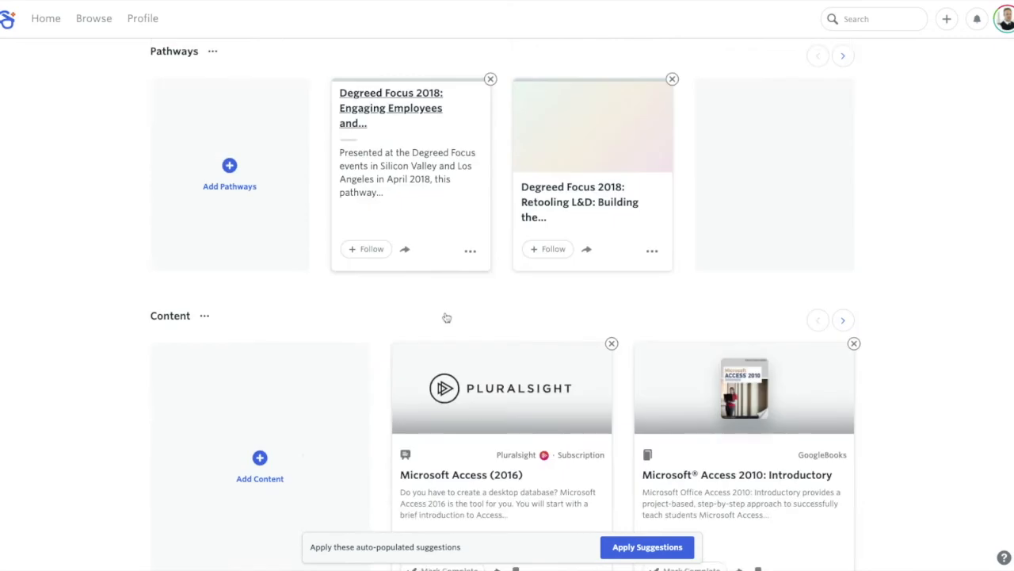
pyautogui.scroll(-3)
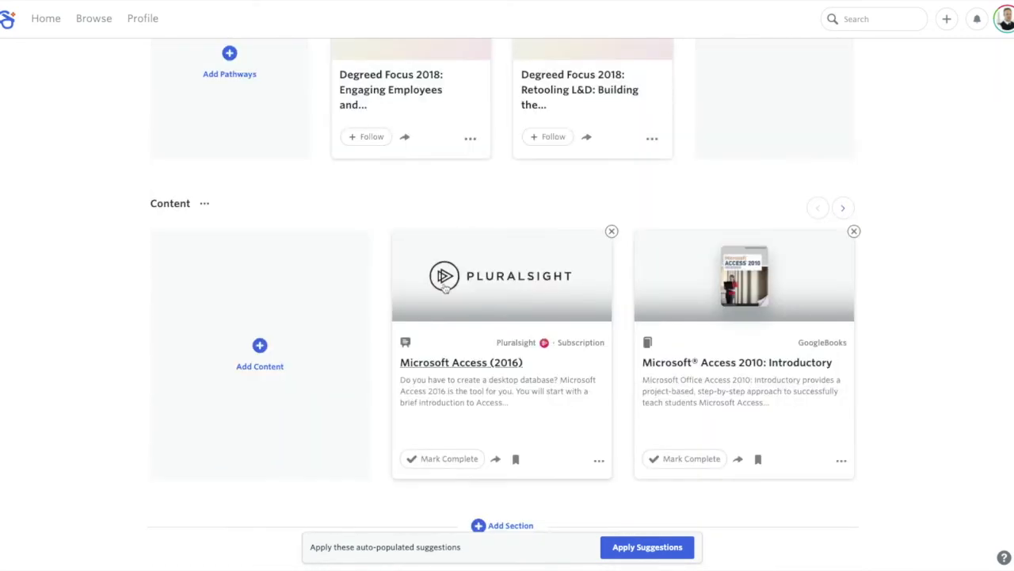
pyautogui.scroll(-3)
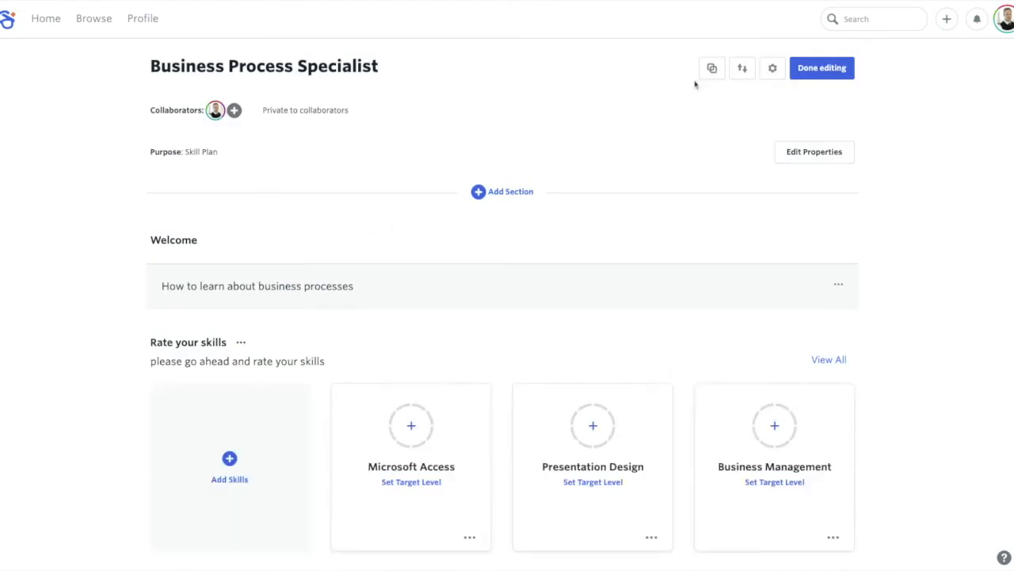
# - Reorder the plan's sections to Text Area, Content, Pathways and save
pyautogui.click(742, 67)
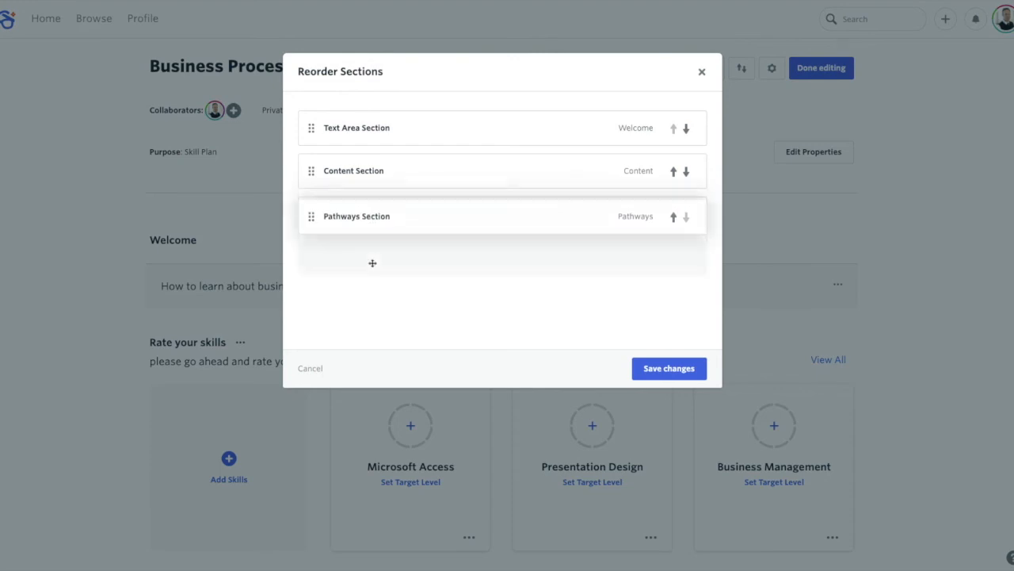
pyautogui.click(668, 368)
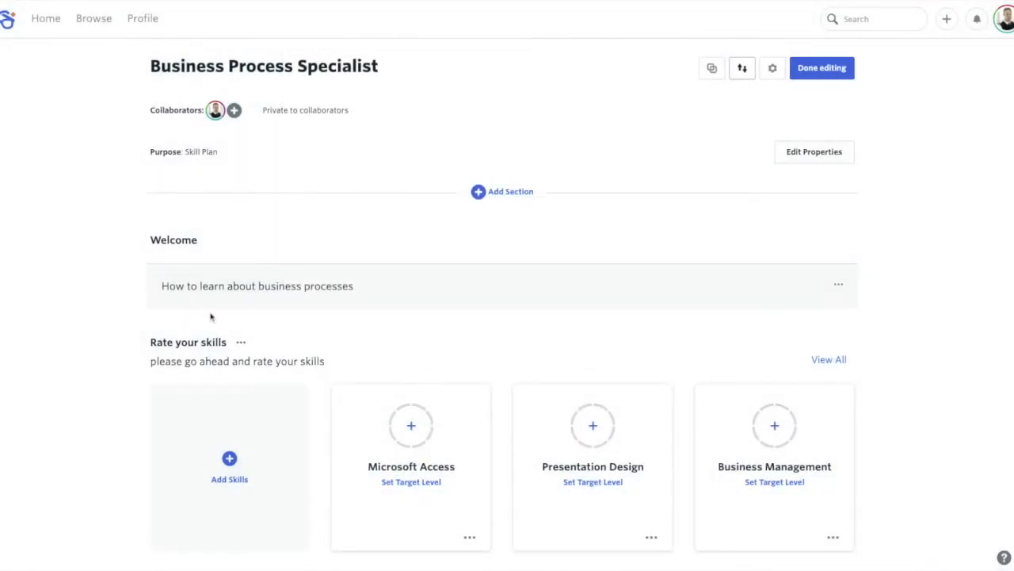
pyautogui.moveTo(741, 67)
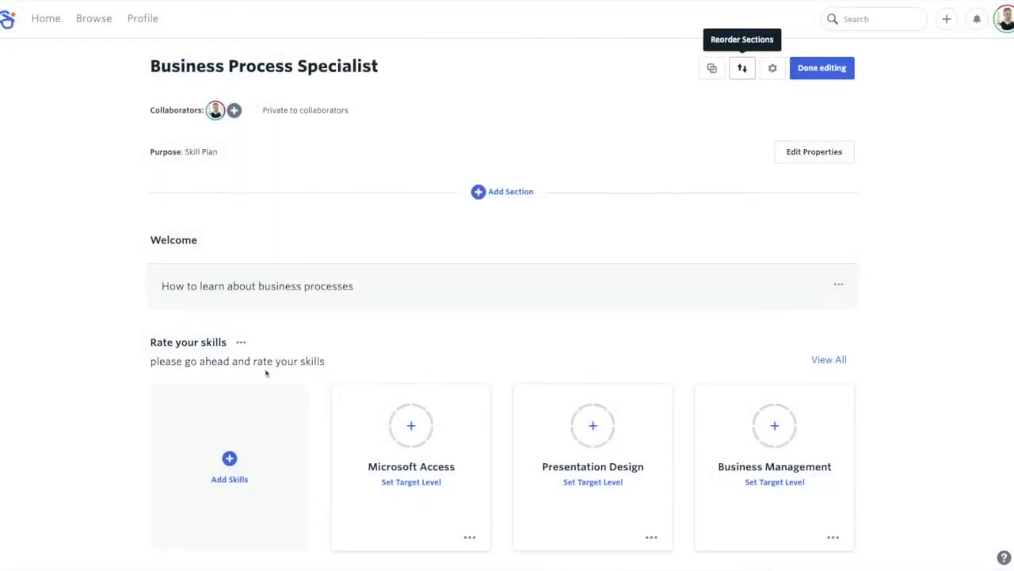
# - Remove Access 2010 Step by Step, Future Workshop, MOS 2016 Study Guide, Illustrated Introductory, All-in-One For Dummies
pyautogui.scroll(-3)
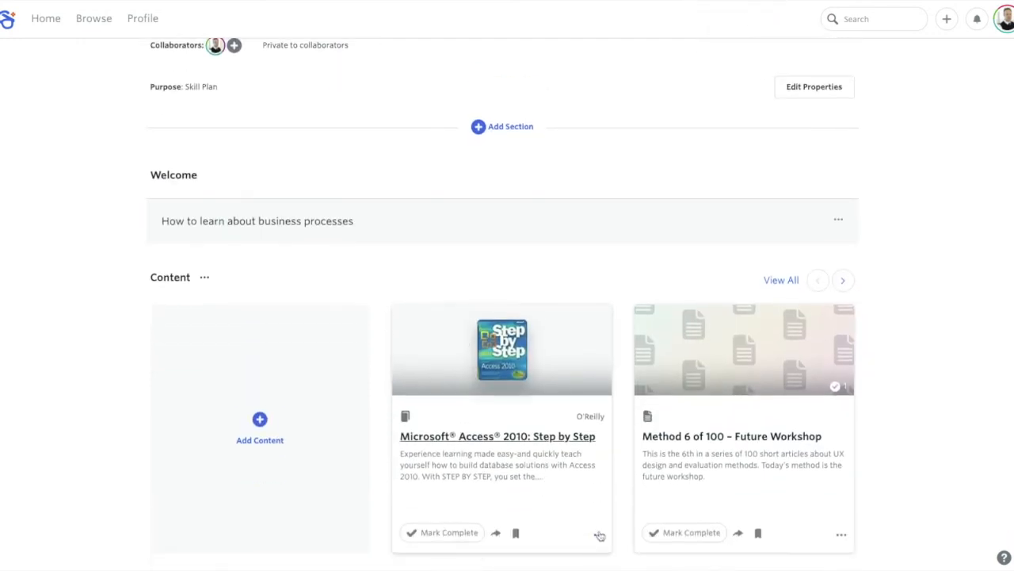
pyautogui.click(599, 533)
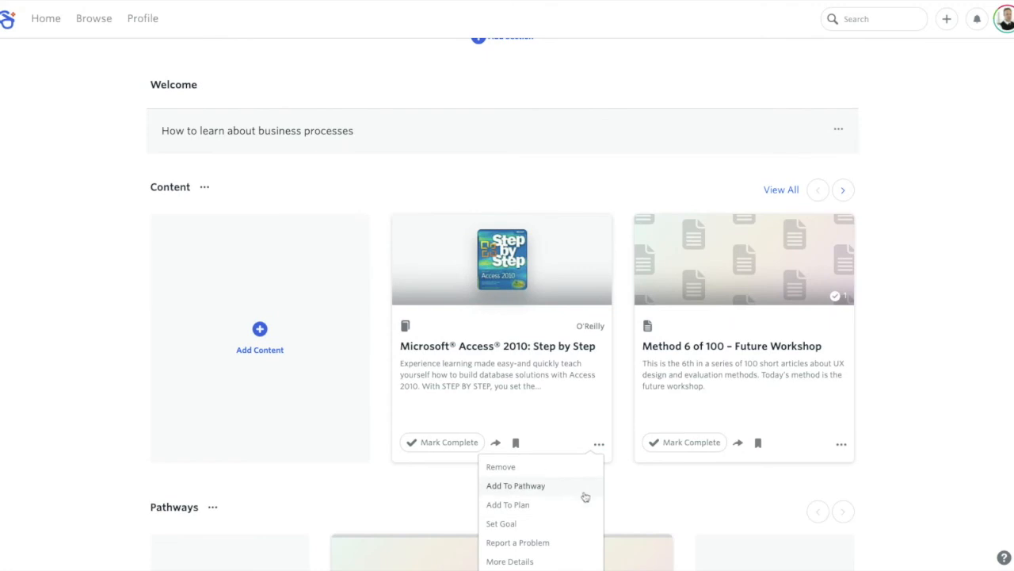
pyautogui.click(743, 345)
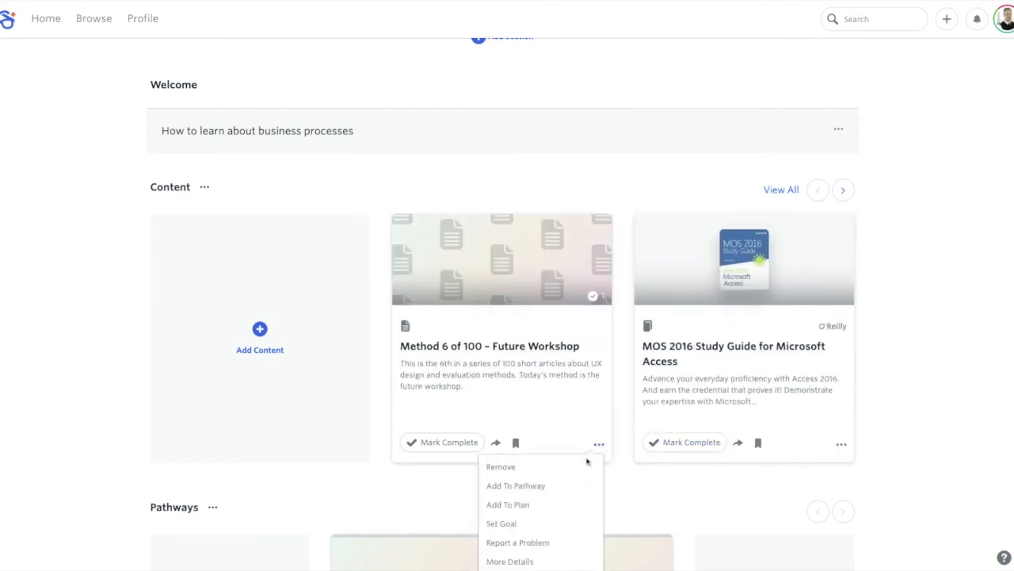
pyautogui.click(501, 467)
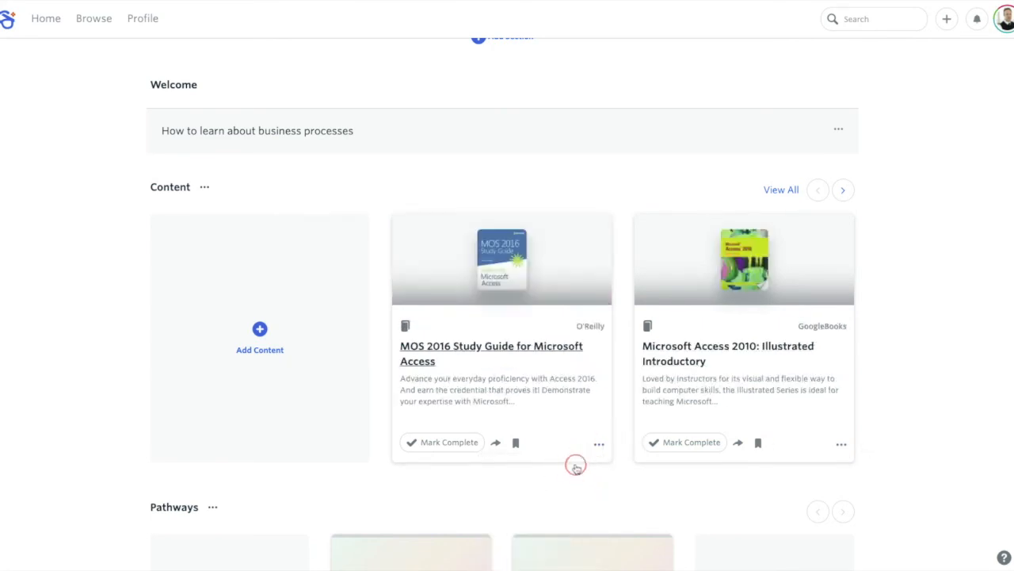
pyautogui.click(843, 189)
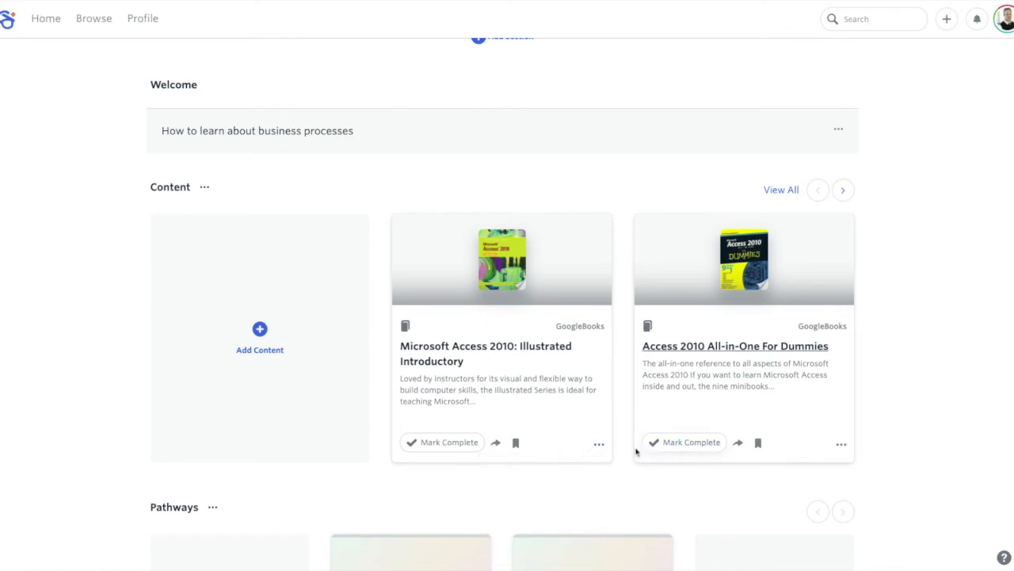
pyautogui.click(842, 190)
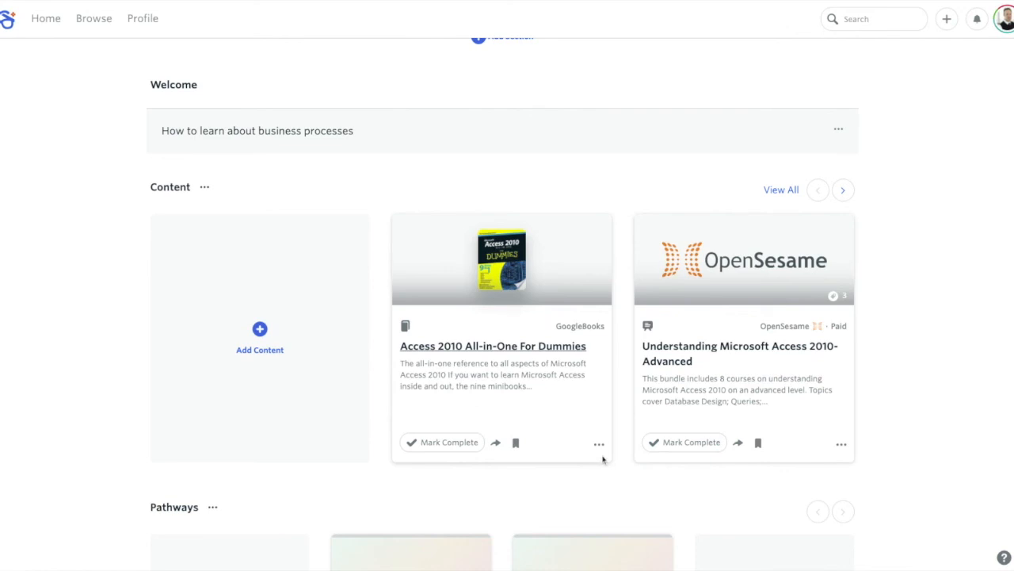
pyautogui.click(842, 190)
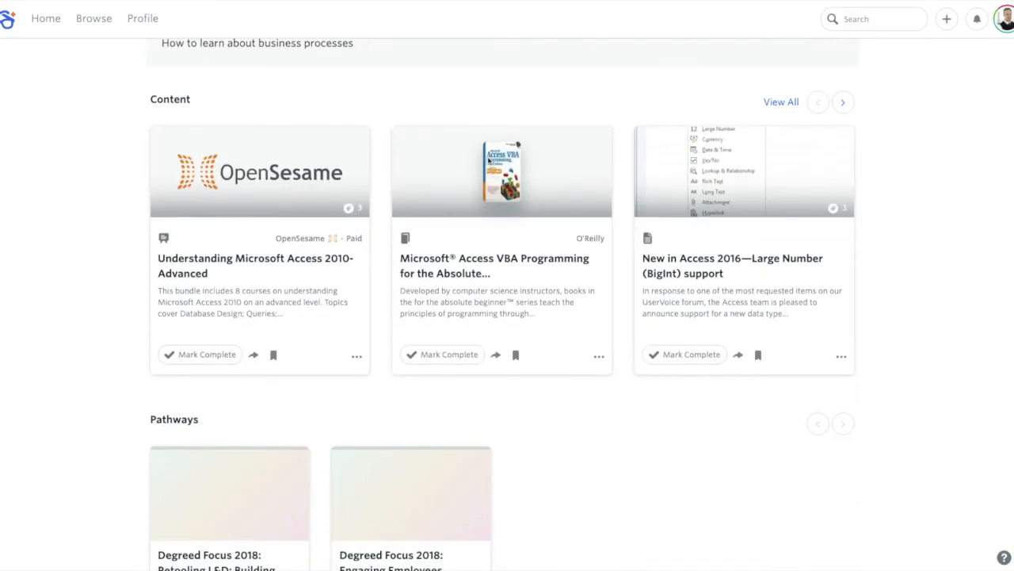
# - Scroll through the finished plan's Content section
pyautogui.scroll(-3)
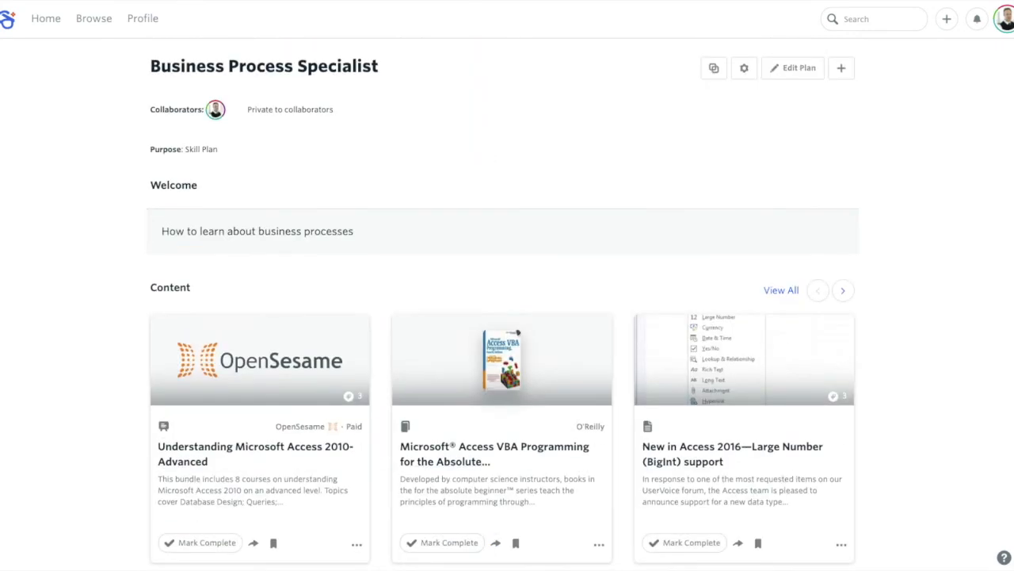
pyautogui.moveTo(142, 42)
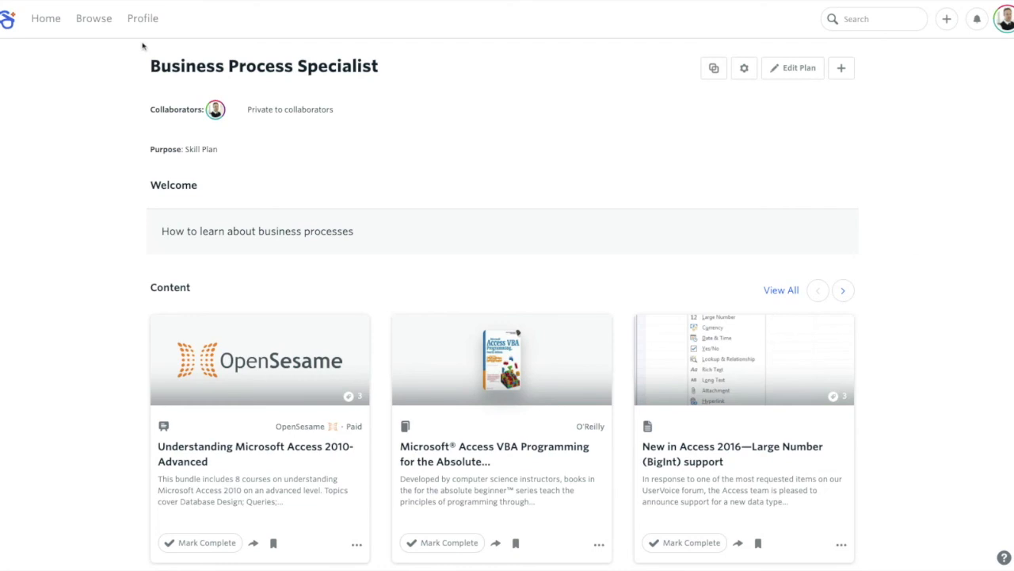
pyautogui.moveTo(90, 200)
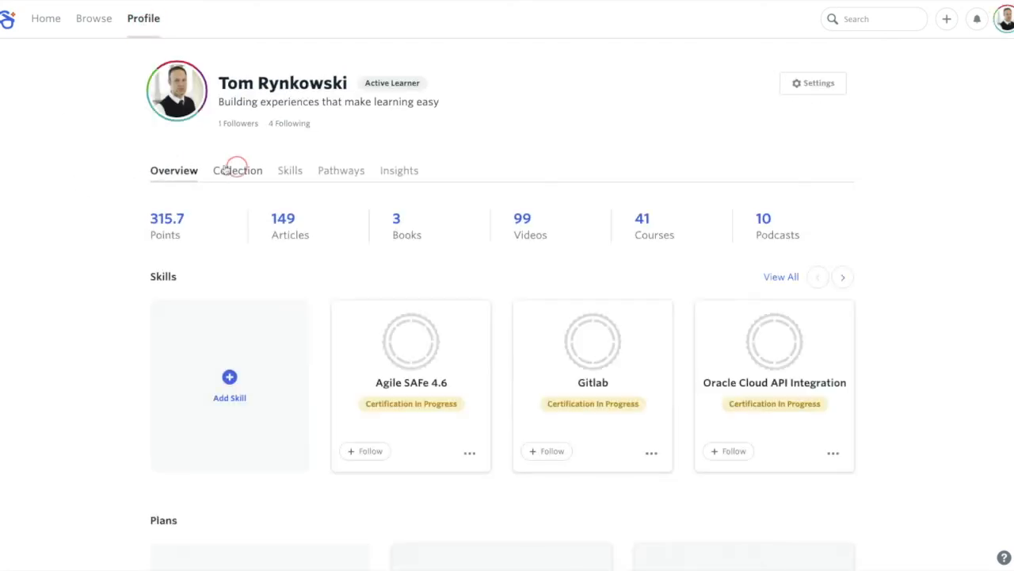
# - In your Collection, open the options menu of Successful Business Process Management
pyautogui.click(237, 170)
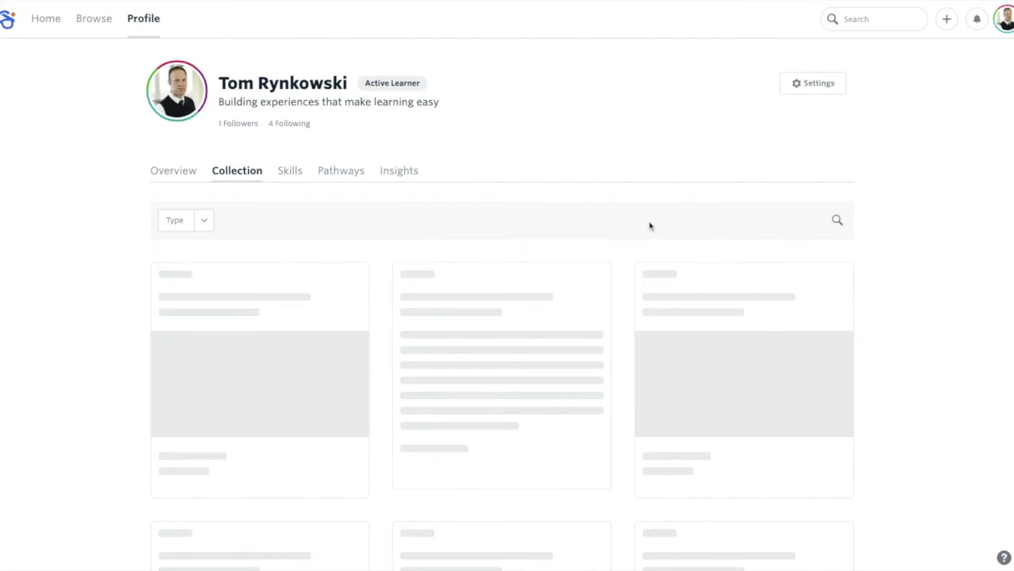
pyautogui.scroll(-3)
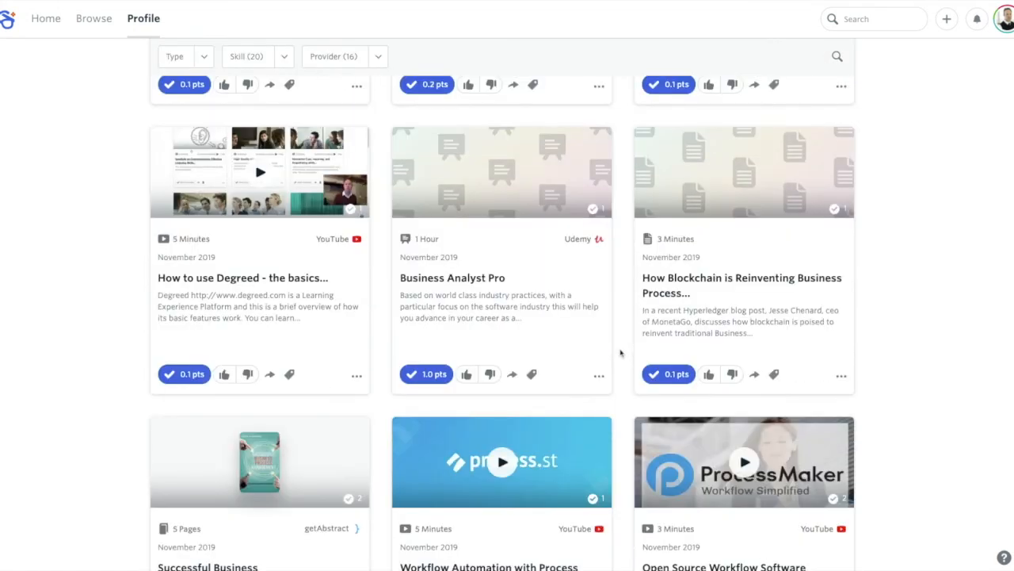
pyautogui.scroll(-3)
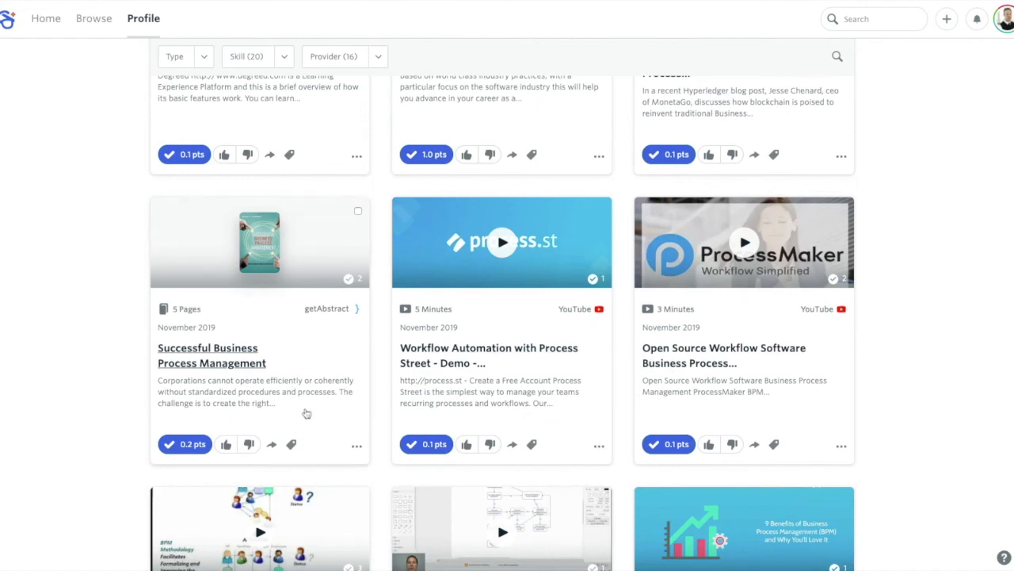
pyautogui.click(357, 446)
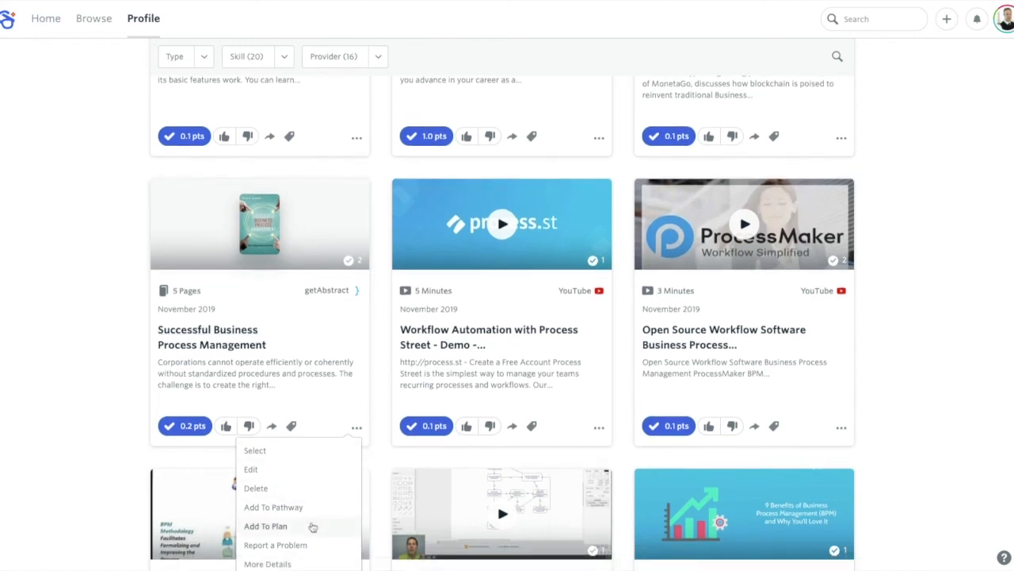
# - Add Successful Business Process Management to the Business Process Specialist plan and edit it
pyautogui.click(265, 525)
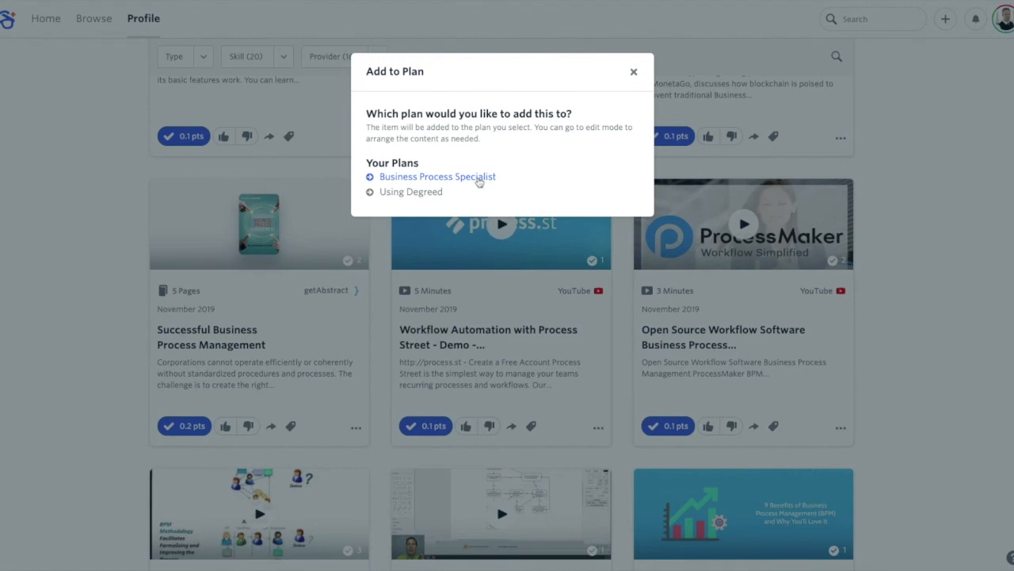
pyautogui.click(437, 176)
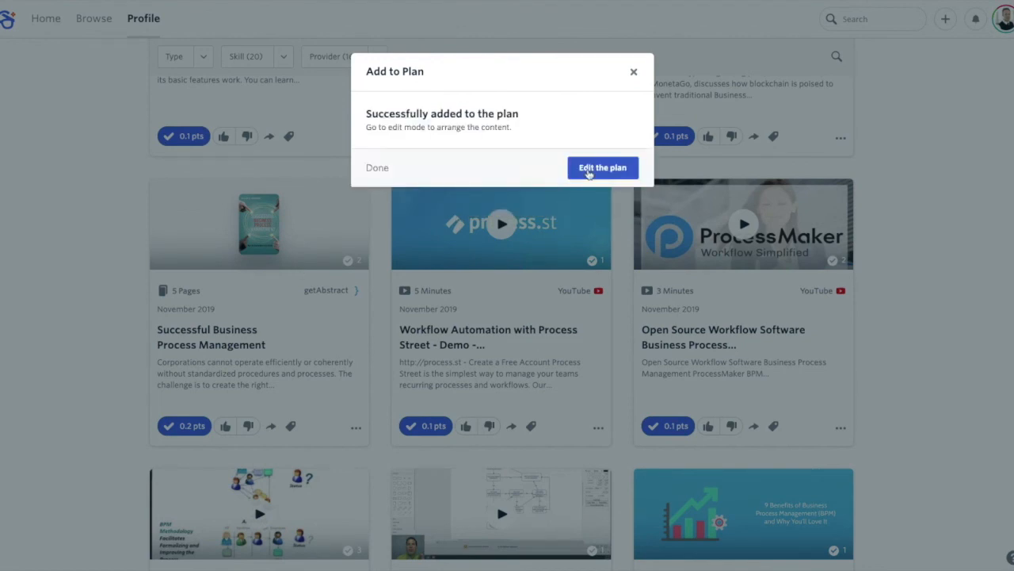
pyautogui.click(376, 168)
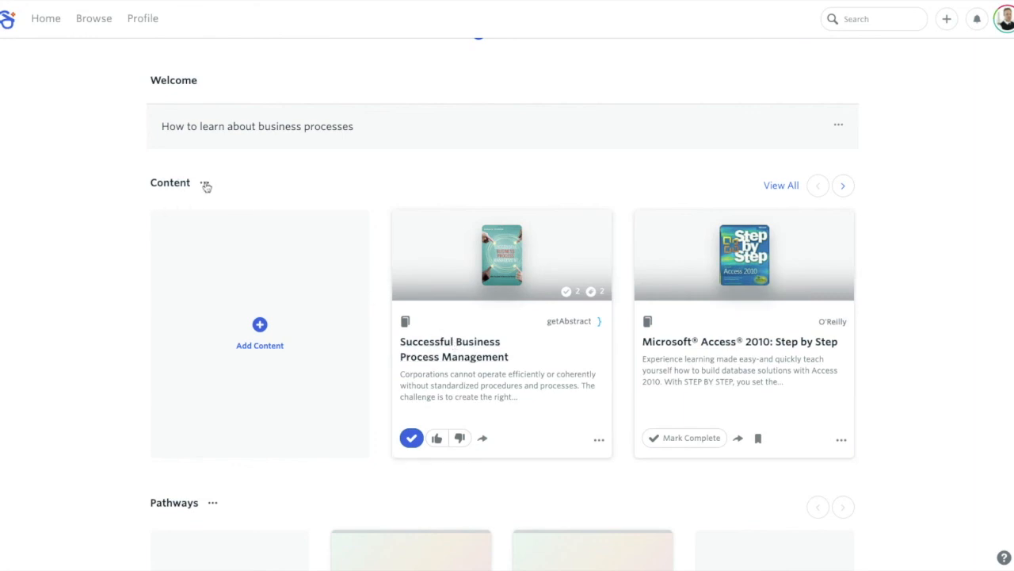
pyautogui.moveTo(342, 210)
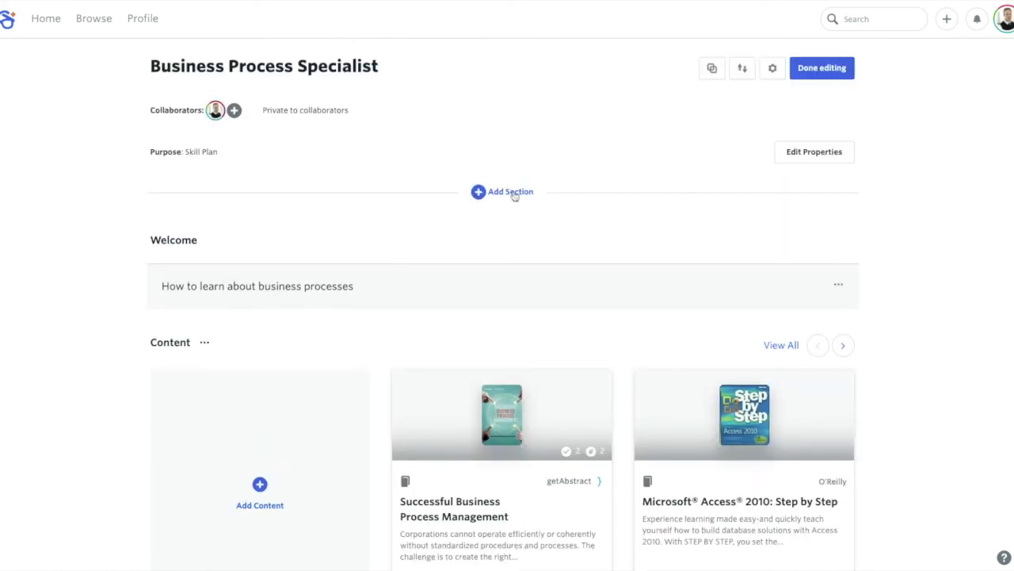
# - Show the list of section types available to add to the Business Process Specialist plan
pyautogui.click(508, 191)
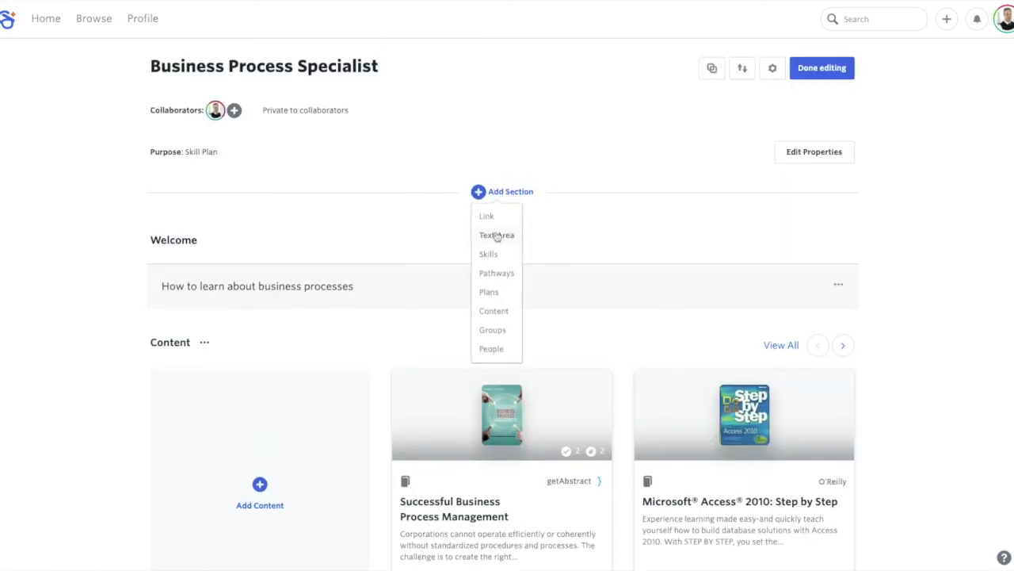
pyautogui.moveTo(554, 271)
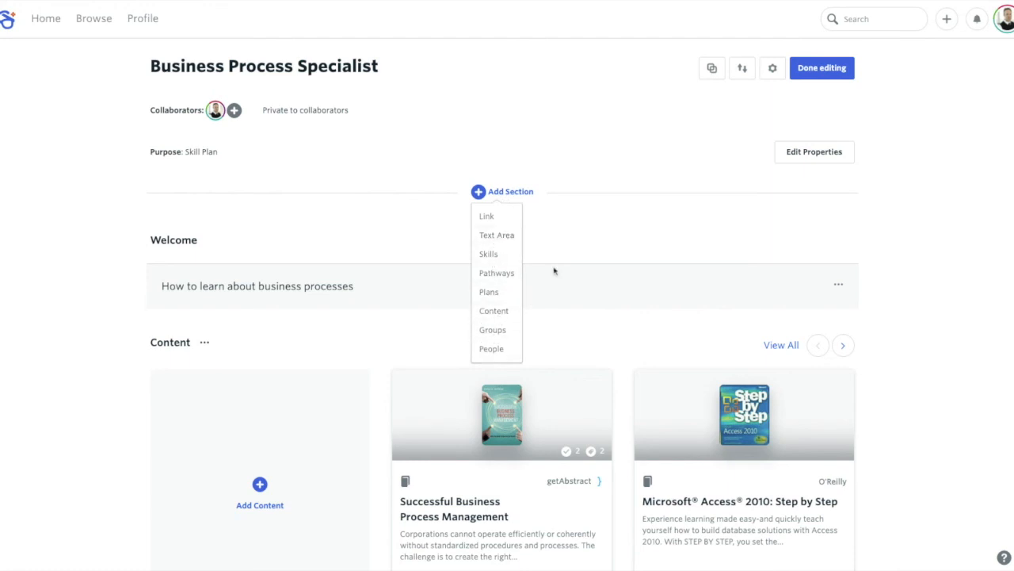
pyautogui.moveTo(560, 234)
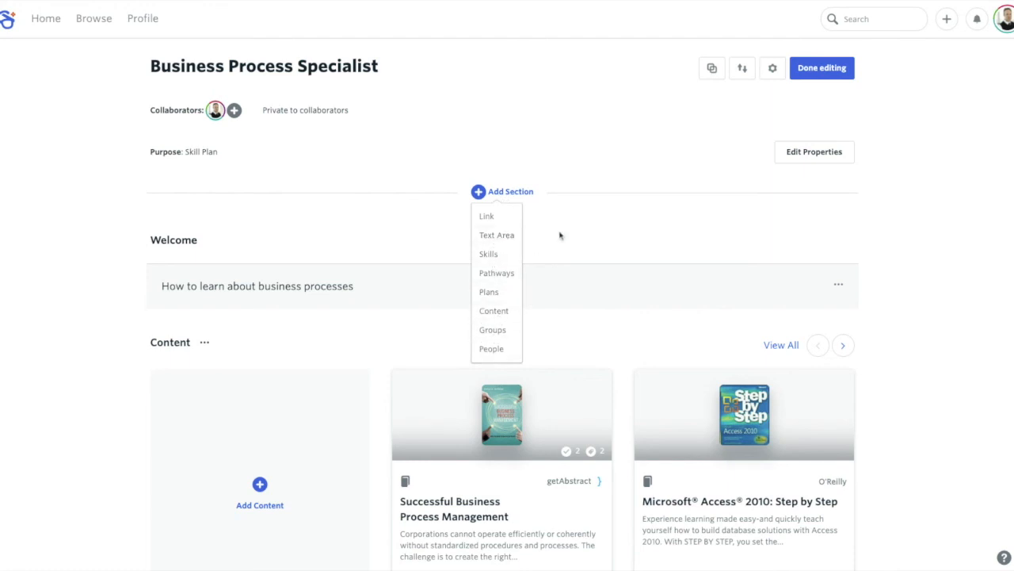